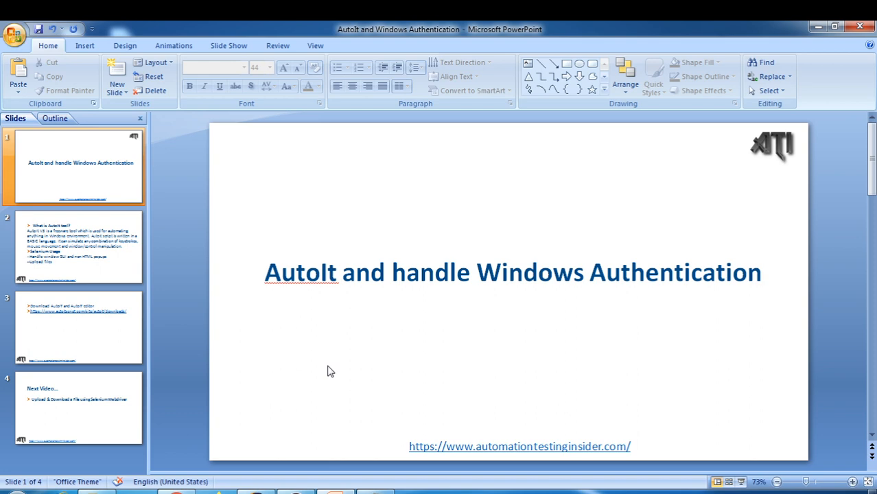
{"action": "mouse_move", "coordinate": [536, 321]}
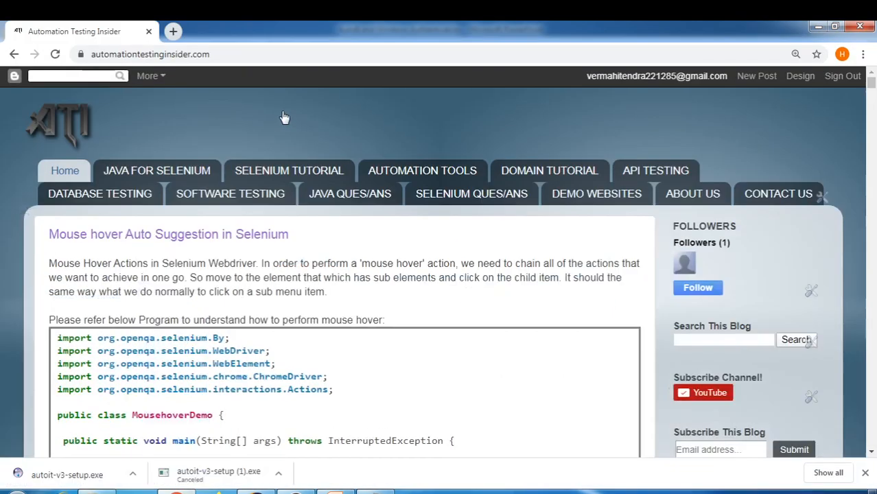
Load the-internet.herokuapp.com/basic_auth in a new Chrome tab to show its Sign in prompt.
{"action": "left_click", "coordinate": [173, 31]}
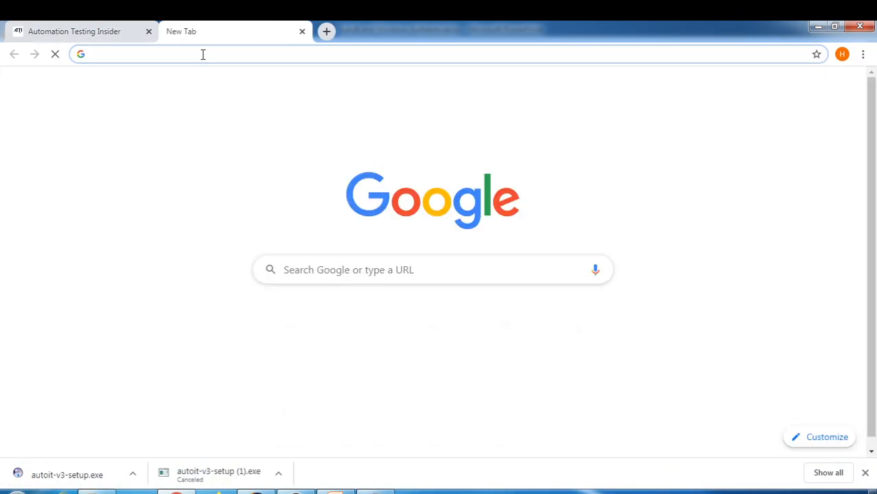
{"action": "type", "text": "the-internet.herokuapp.com/basic_auth"}
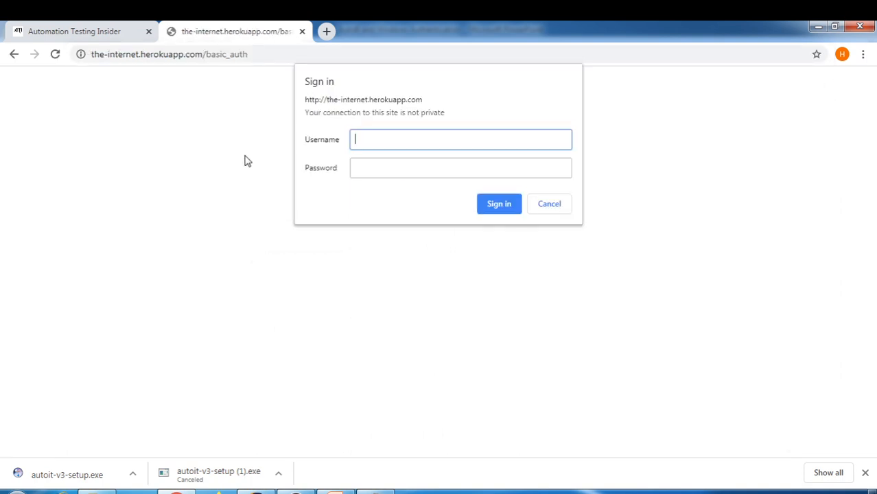
{"action": "mouse_move", "coordinate": [395, 131]}
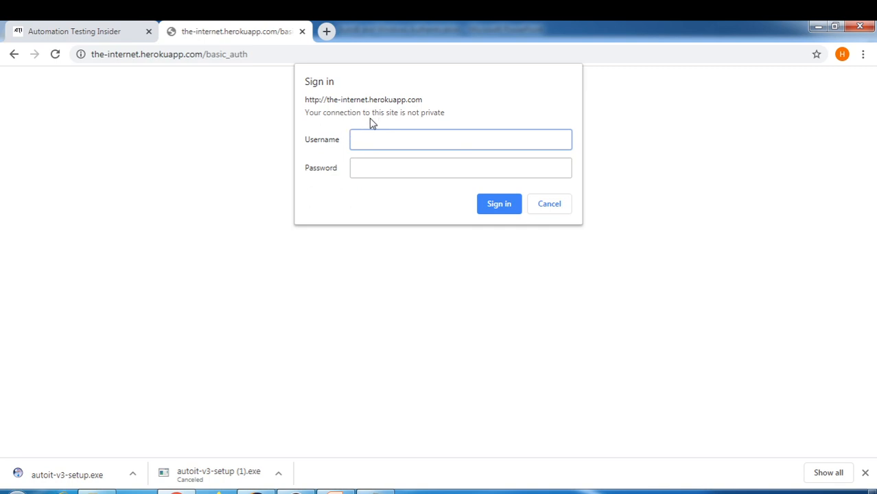
{"action": "mouse_move", "coordinate": [359, 156]}
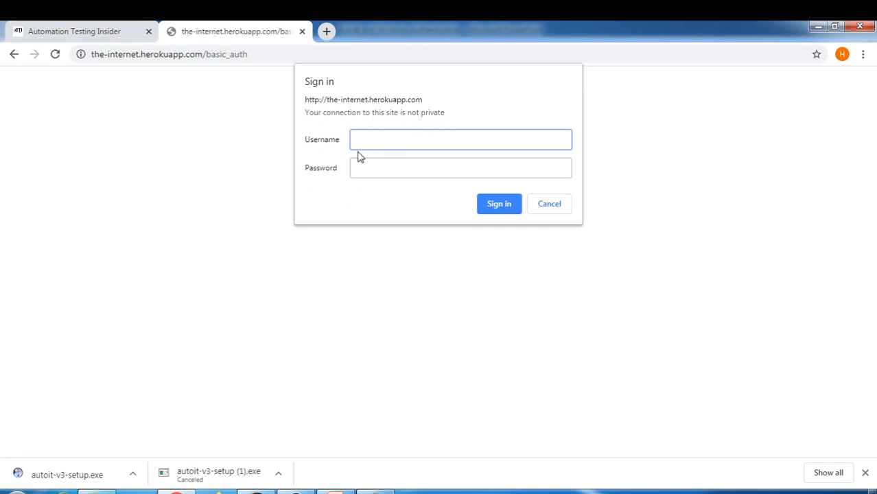
{"action": "mouse_move", "coordinate": [405, 184]}
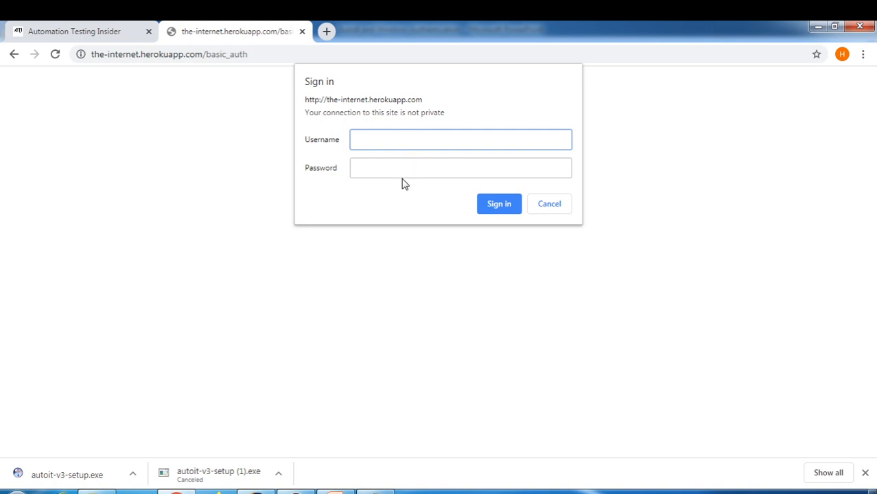
{"action": "mouse_move", "coordinate": [346, 156]}
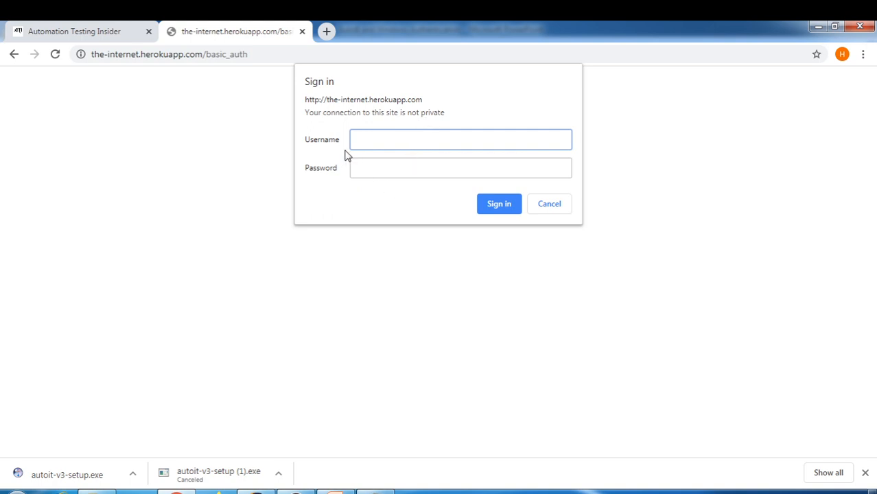
{"action": "left_click", "coordinate": [461, 140]}
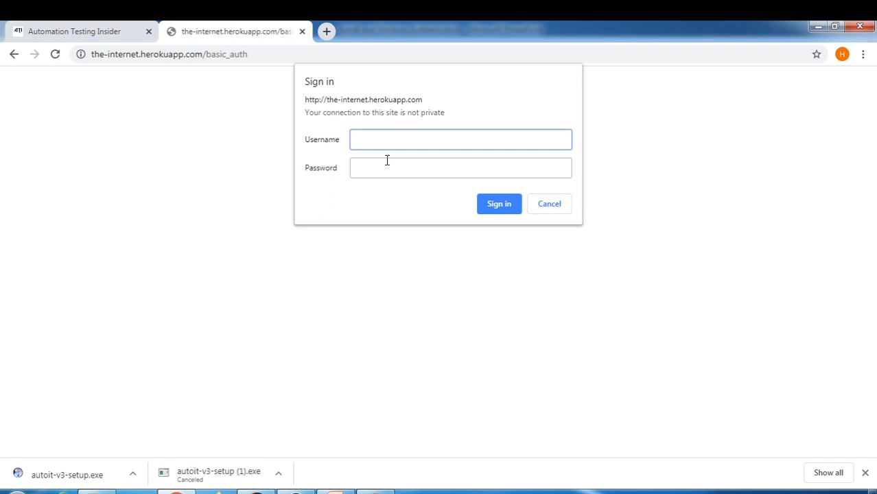
{"action": "mouse_move", "coordinate": [445, 173]}
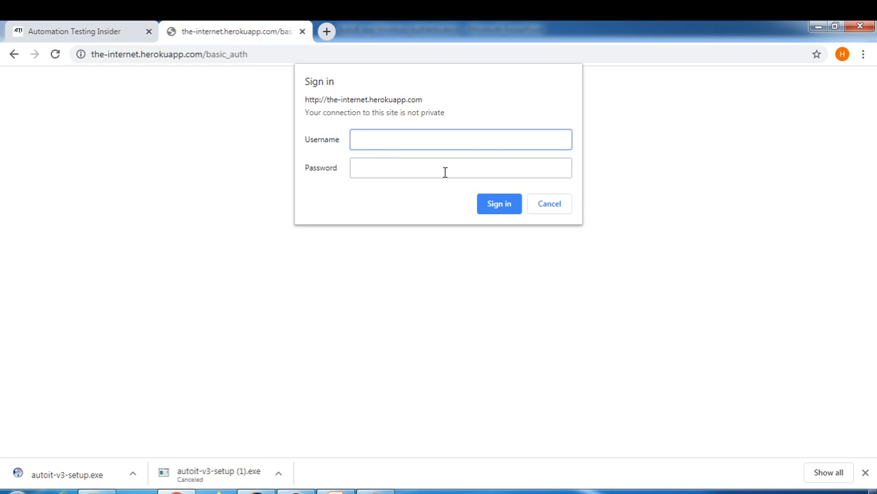
{"action": "mouse_move", "coordinate": [324, 328]}
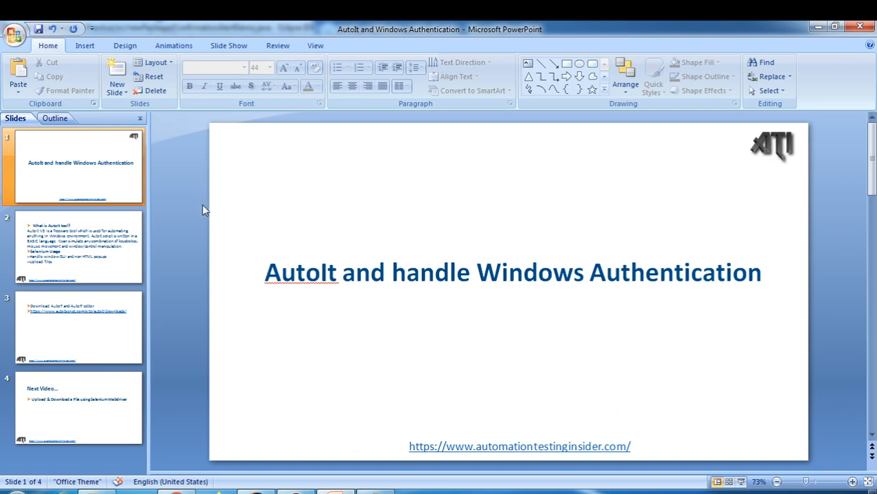
Show slide 2 describing the AutoIt tool and its use with Selenium.
{"action": "left_click", "coordinate": [76, 247]}
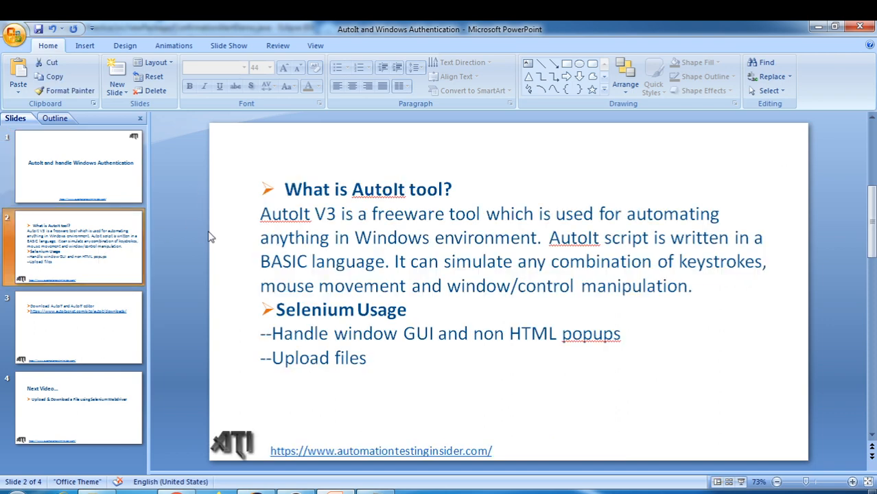
{"action": "mouse_move", "coordinate": [223, 245]}
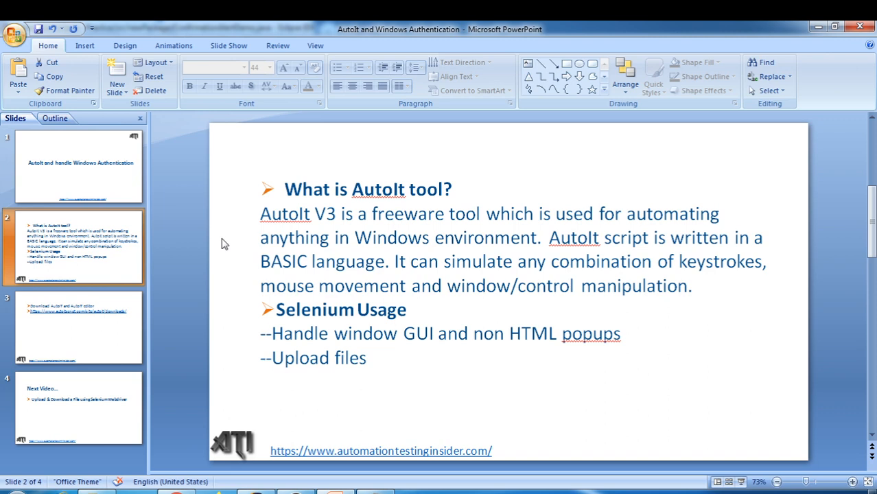
{"action": "left_click", "coordinate": [77, 327]}
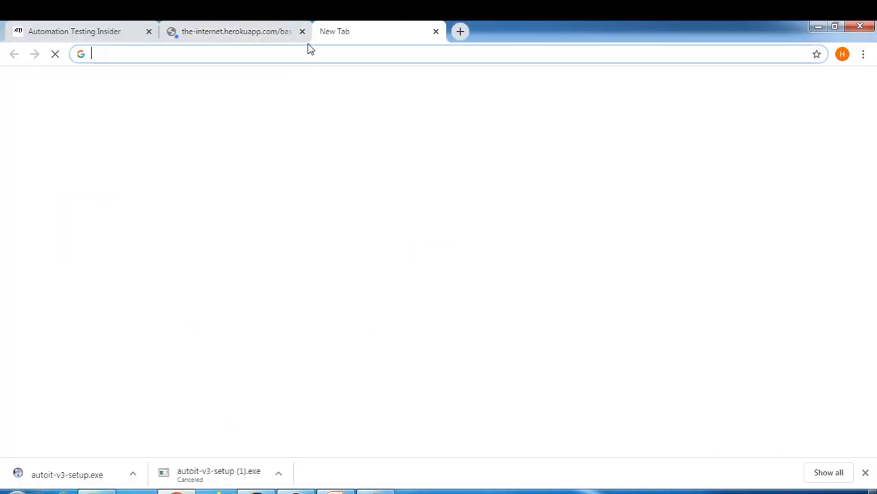
{"action": "type", "text": "https://www.autoitscript.com/site/autoit/downloads/"}
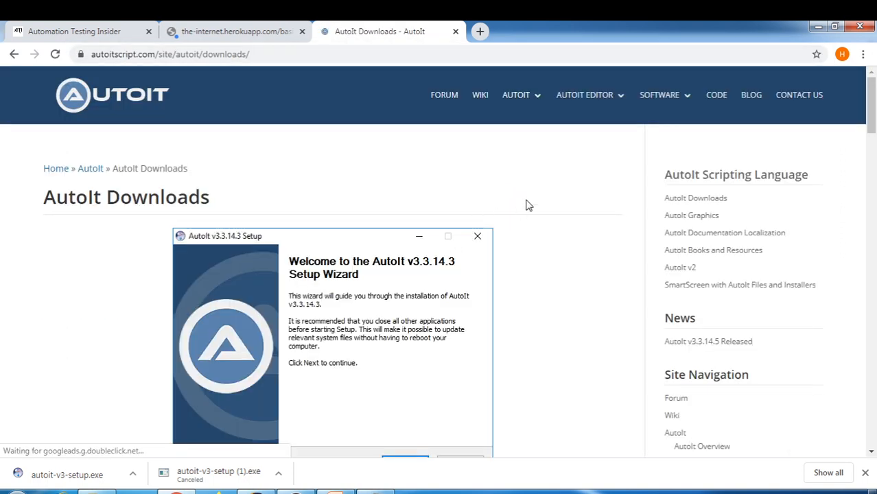
{"action": "mouse_move", "coordinate": [534, 108]}
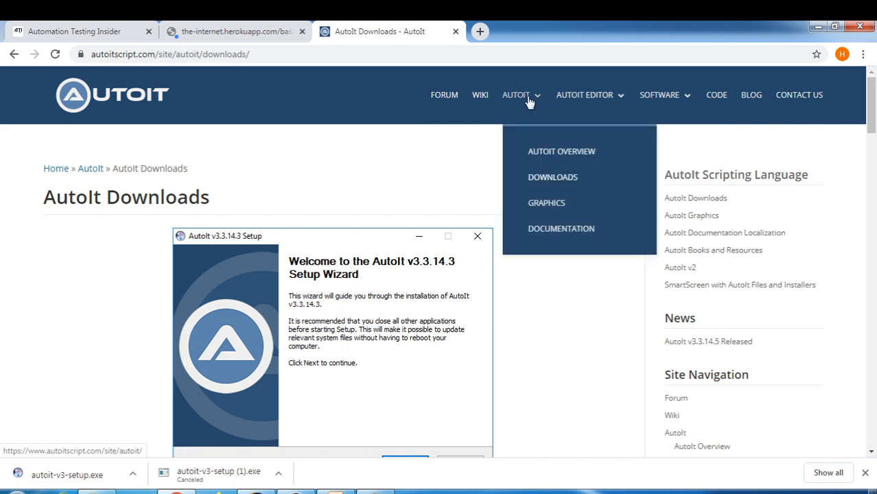
{"action": "mouse_move", "coordinate": [553, 177]}
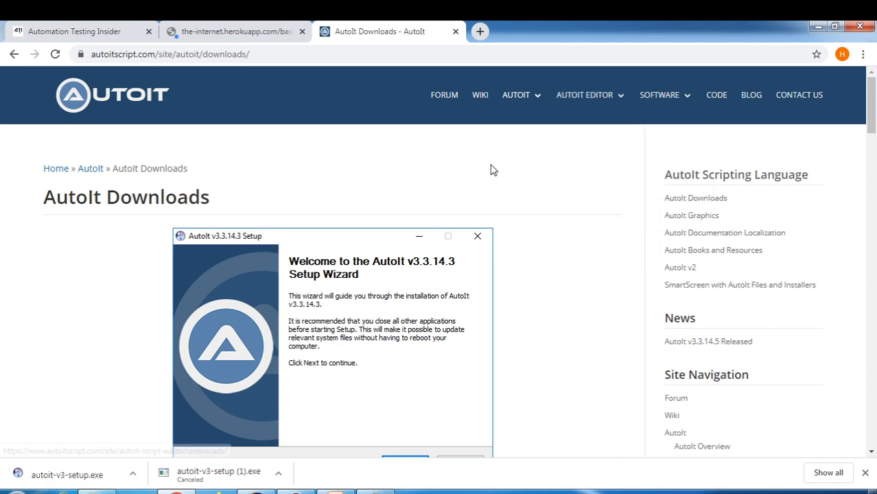
{"action": "mouse_move", "coordinate": [516, 170]}
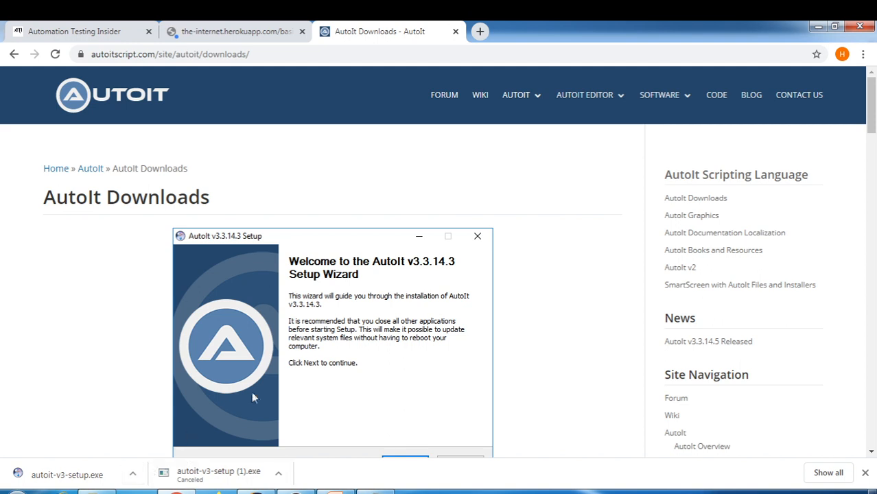
{"action": "scroll", "scroll_direction": "down", "scroll_amount": 3}
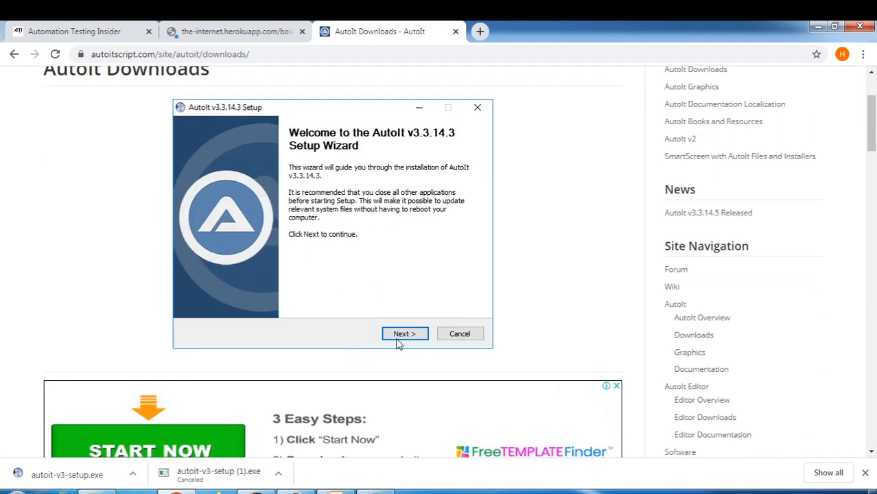
{"action": "mouse_move", "coordinate": [390, 207]}
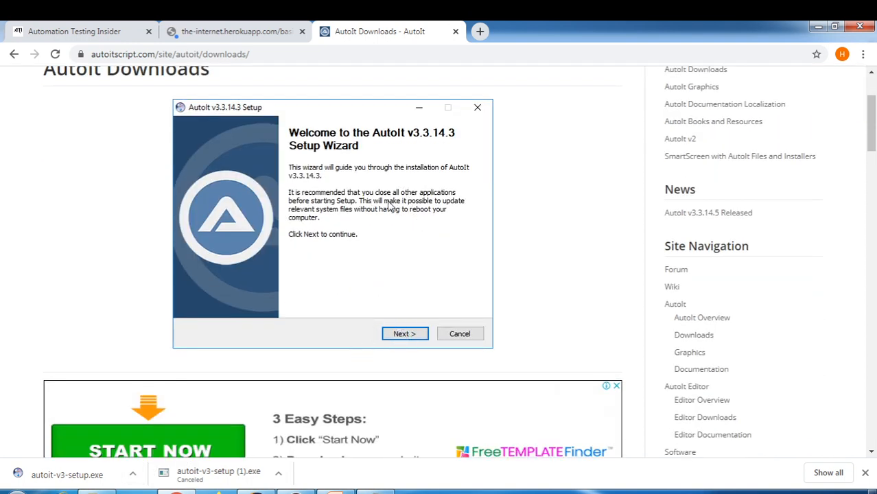
{"action": "scroll", "scroll_direction": "up", "scroll_amount": 3}
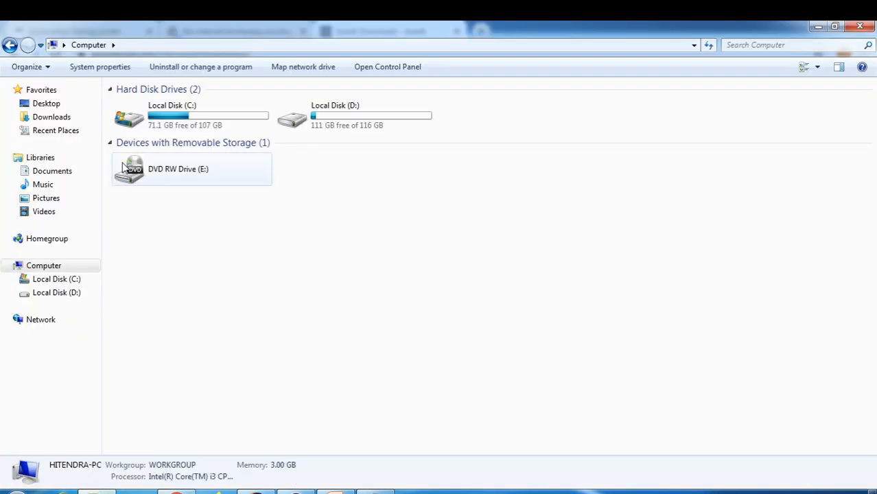
Navigate to C:\Program Files (x86)\AutoIt3 in Windows Explorer.
{"action": "double_click", "coordinate": [192, 116]}
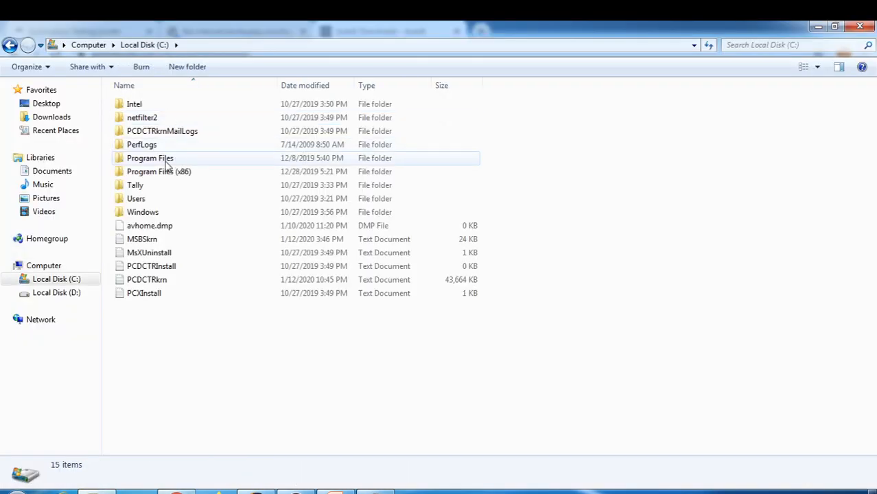
{"action": "double_click", "coordinate": [159, 170]}
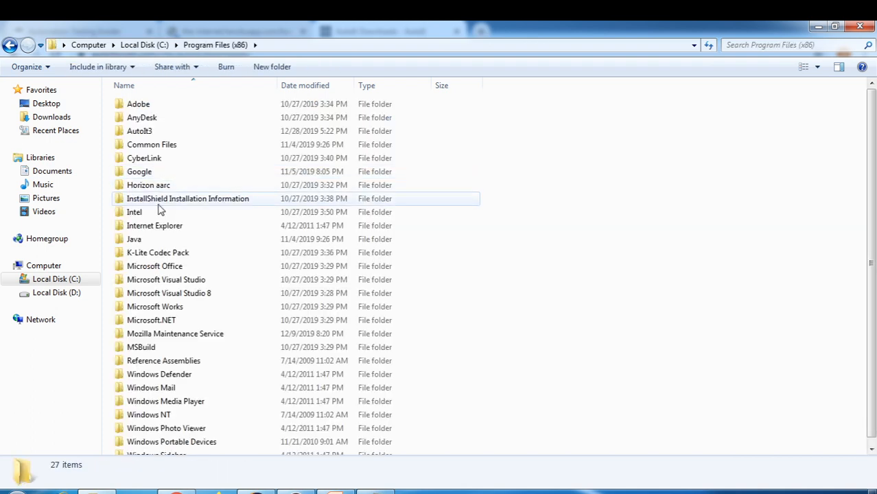
{"action": "double_click", "coordinate": [139, 131]}
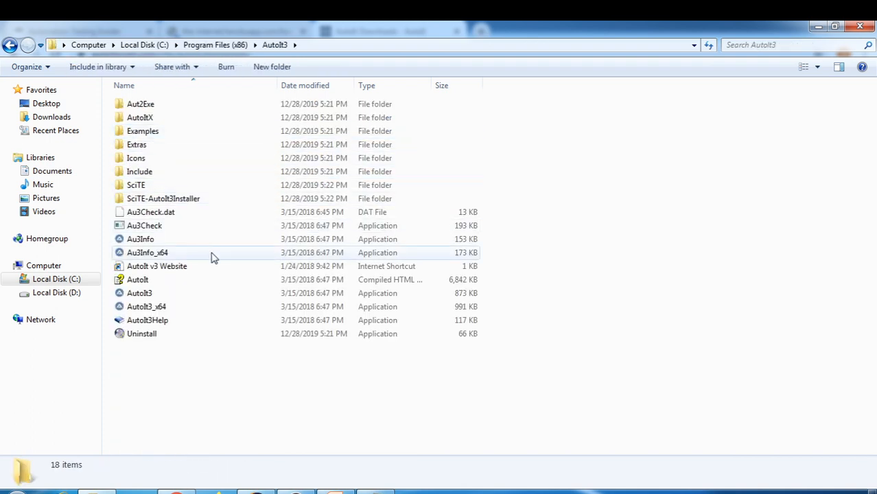
{"action": "mouse_move", "coordinate": [203, 320]}
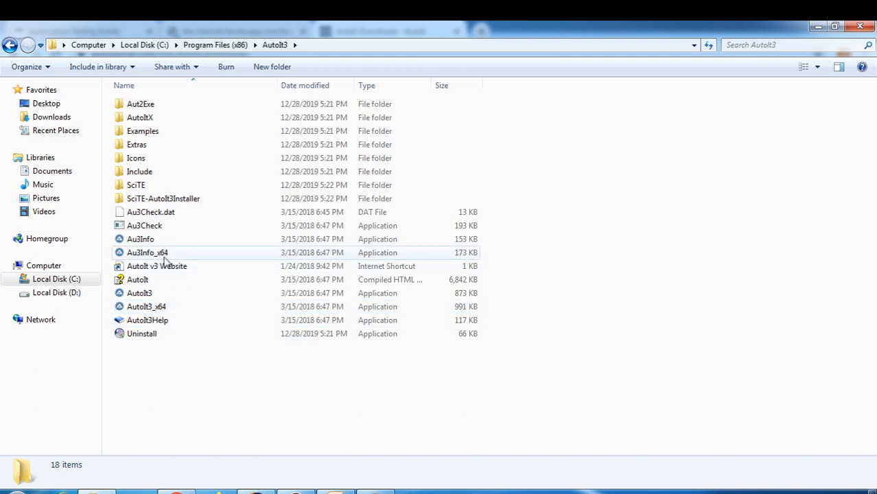
Launch Au3Info_x64 and position the Window Info tool beside the AutoIt3 folder.
{"action": "double_click", "coordinate": [146, 253]}
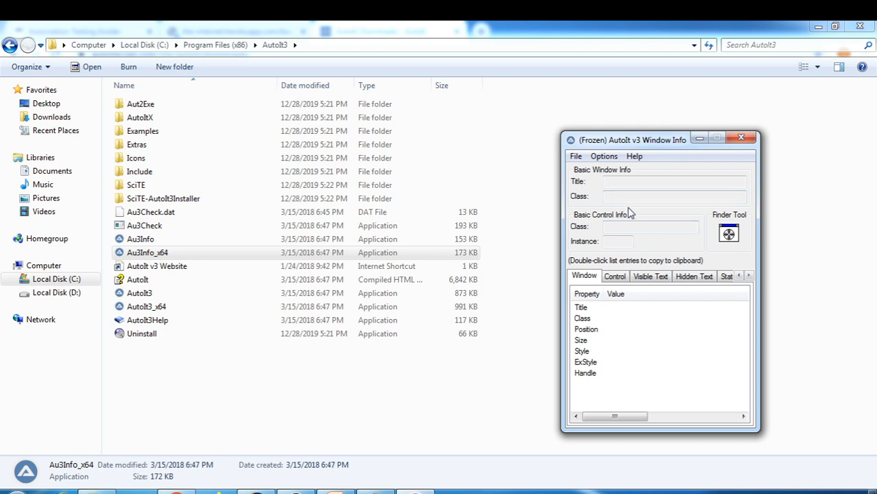
{"action": "mouse_move", "coordinate": [627, 225]}
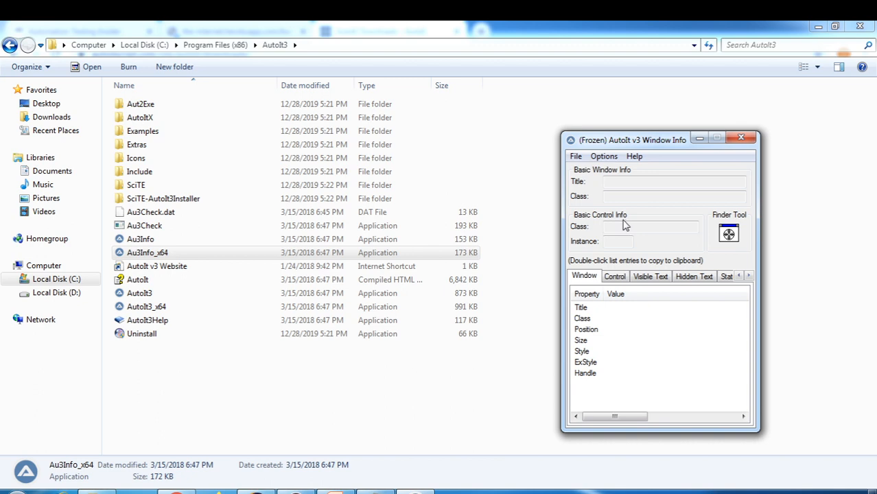
{"action": "mouse_move", "coordinate": [718, 226]}
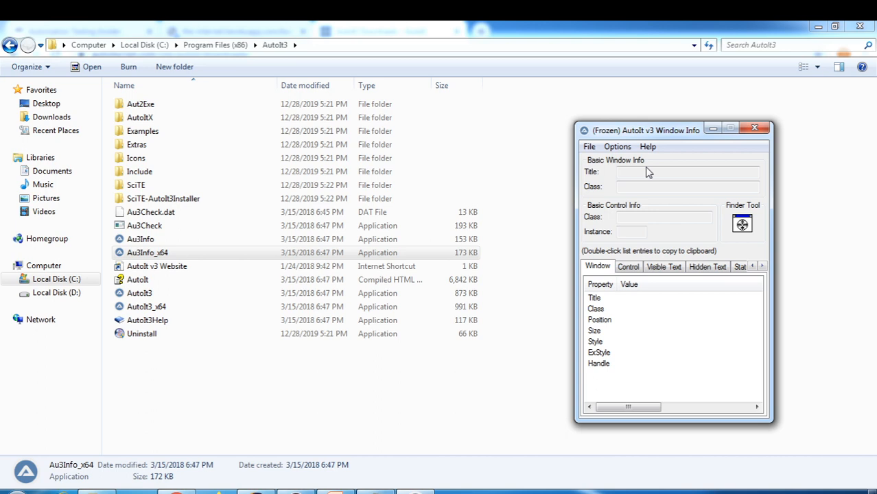
{"action": "mouse_move", "coordinate": [631, 168]}
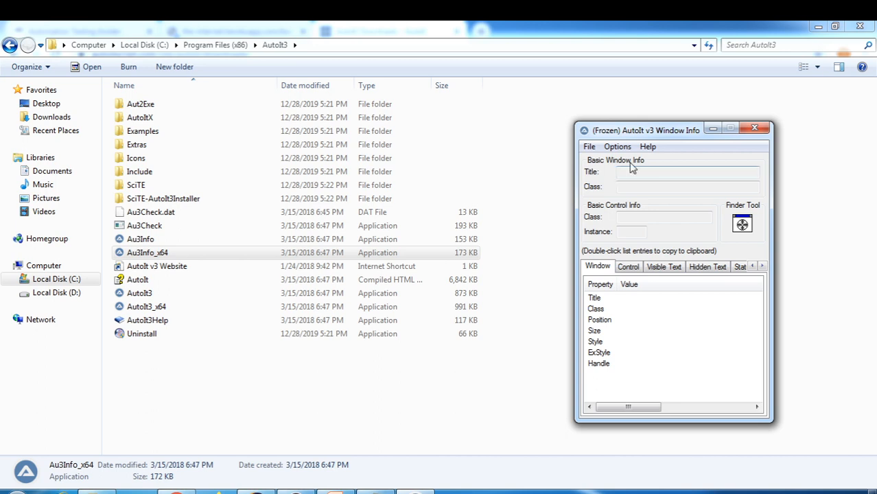
{"action": "mouse_move", "coordinate": [651, 187]}
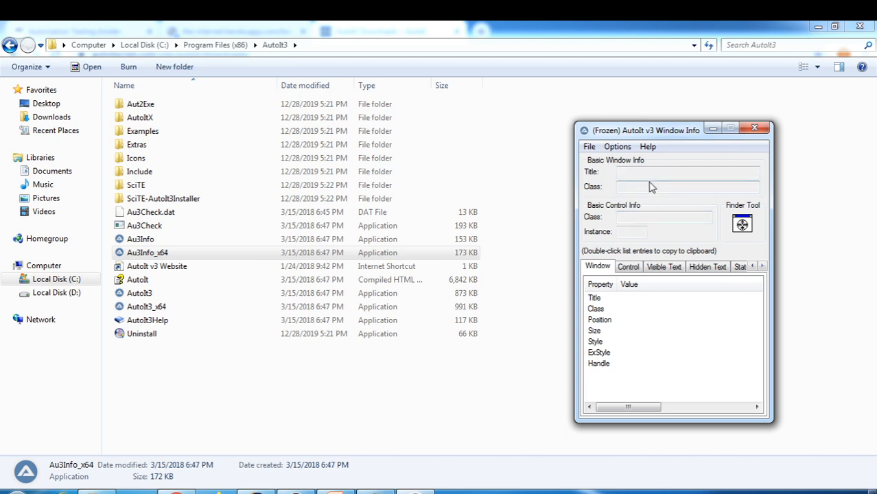
{"action": "left_click_drag", "start_coordinate": [644, 130], "coordinate": [672, 129]}
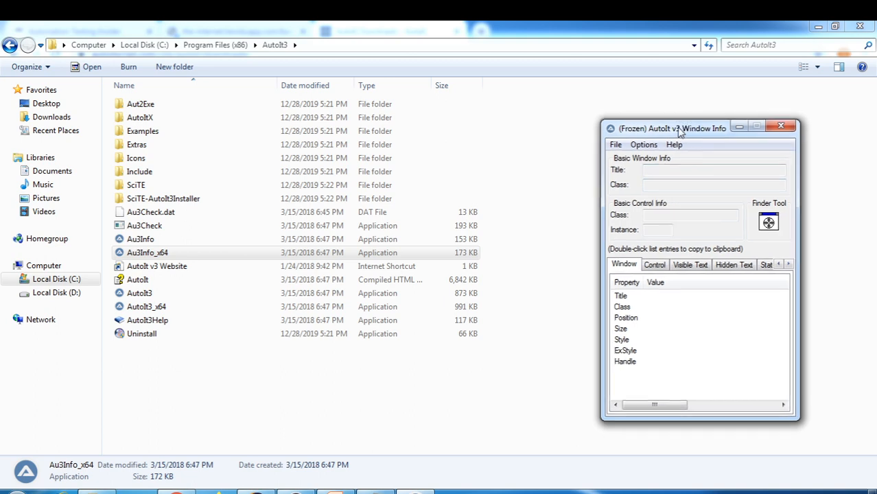
{"action": "mouse_move", "coordinate": [460, 258]}
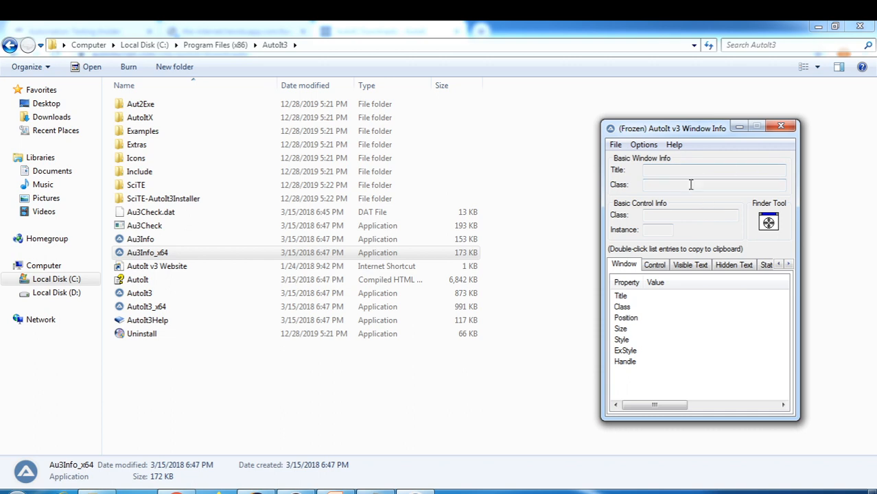
{"action": "mouse_move", "coordinate": [675, 159]}
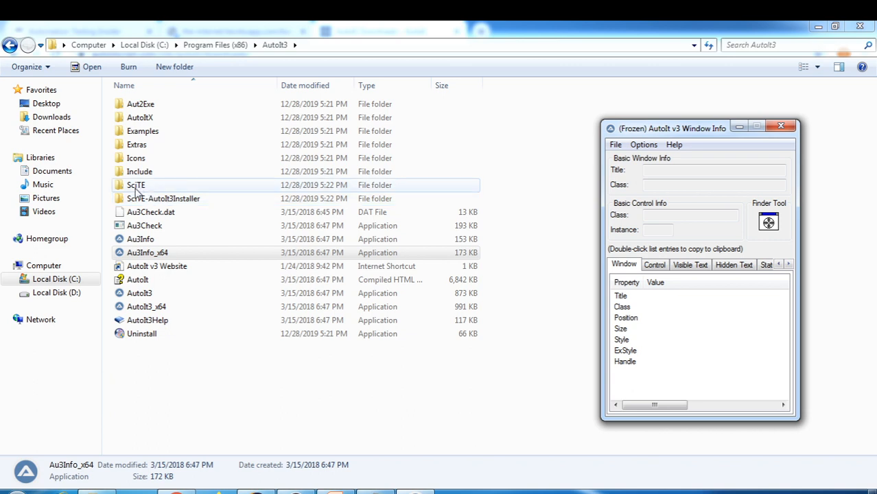
Launch the SciTE script editor from the AutoIt3\SciTE folder with a blank script.
{"action": "double_click", "coordinate": [136, 183]}
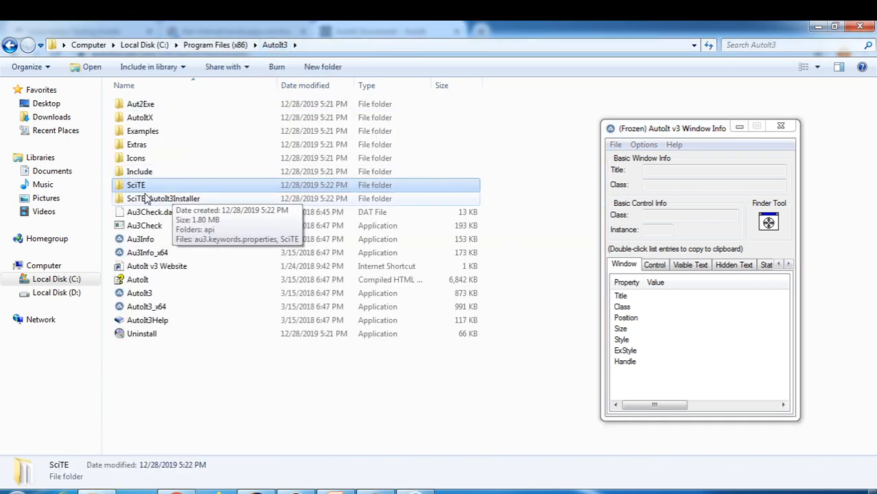
{"action": "double_click", "coordinate": [136, 184]}
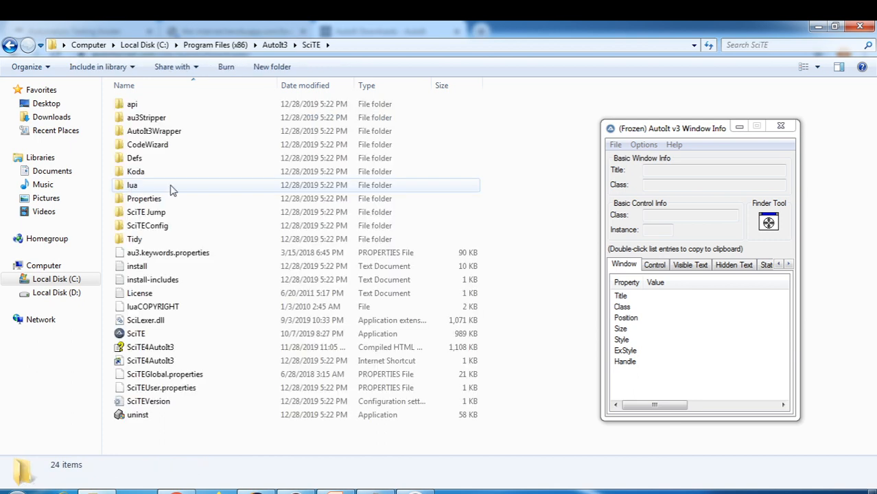
{"action": "mouse_move", "coordinate": [171, 323]}
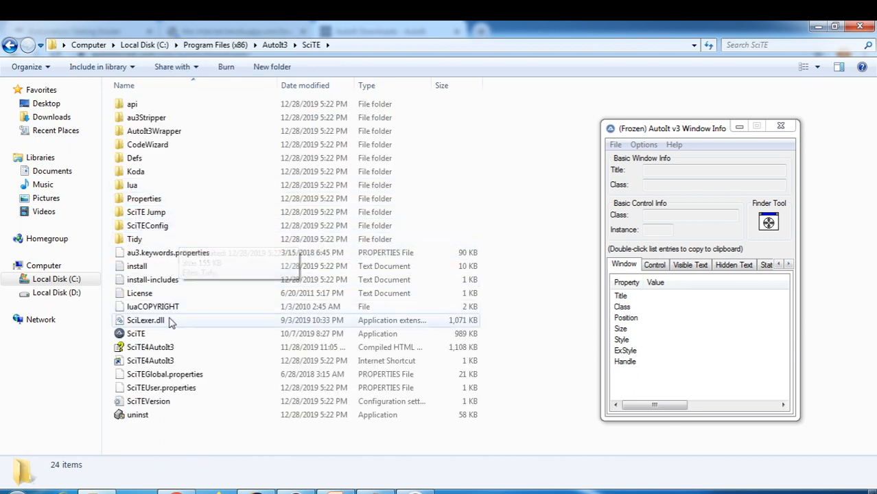
{"action": "double_click", "coordinate": [134, 333]}
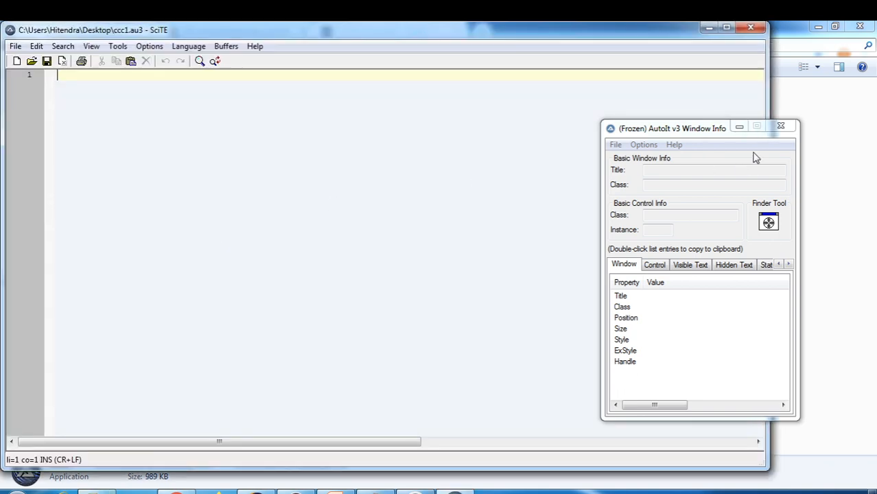
{"action": "left_click", "coordinate": [780, 126]}
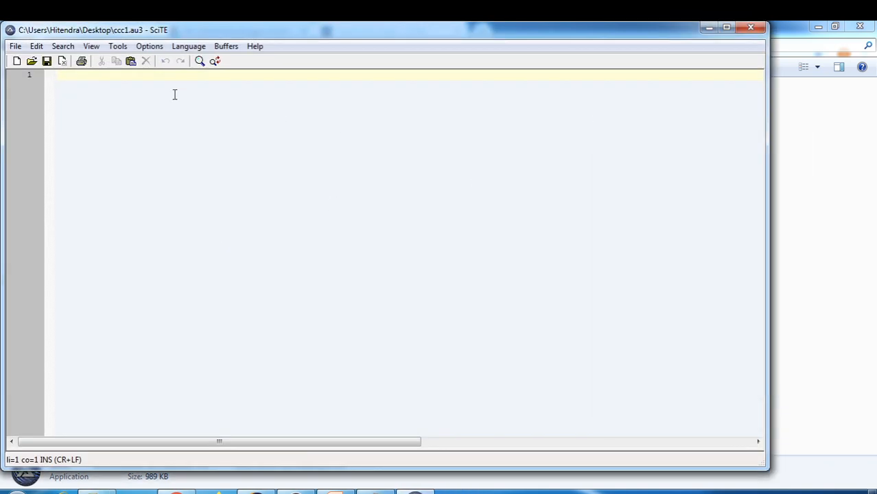
{"action": "mouse_move", "coordinate": [285, 132]}
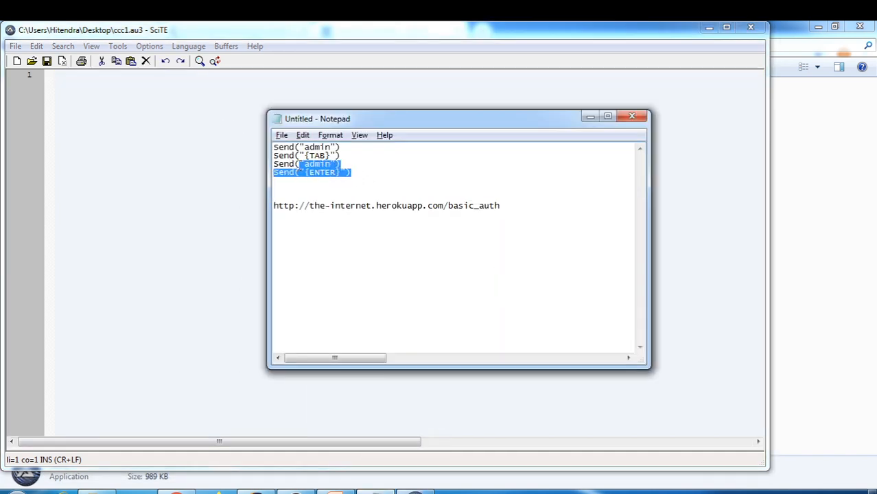
Bring the Send lines from the Notepad notes into the script, starting with 'Sen'.
{"action": "left_click", "coordinate": [351, 173]}
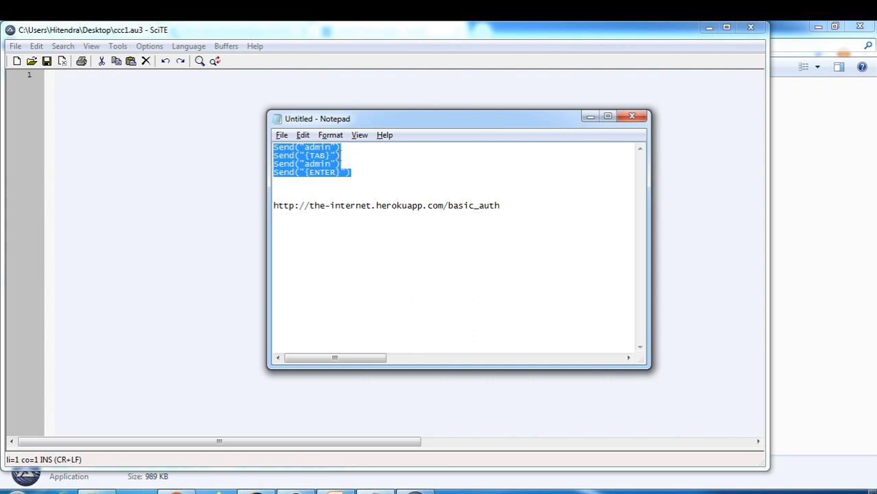
{"action": "left_click", "coordinate": [362, 173]}
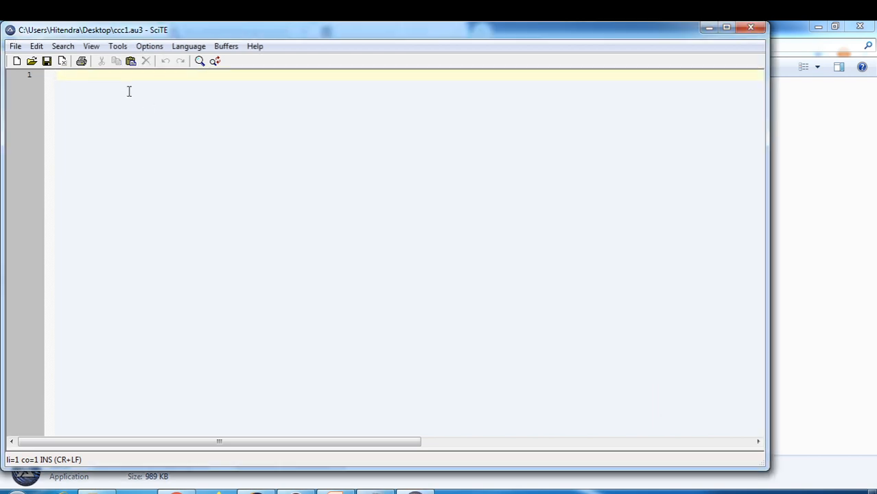
{"action": "type", "text": "Sen"}
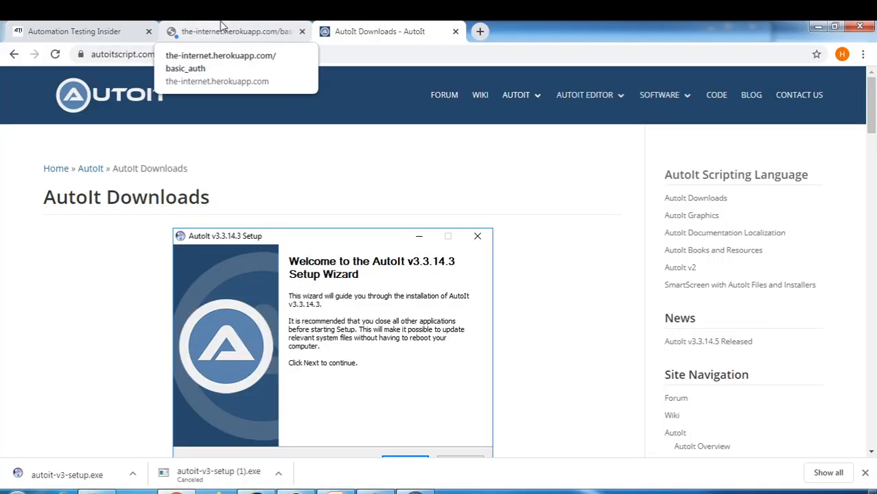
Check the basic_auth sign-in prompt in Chrome, then review the first admin Send line in SciTE.
{"action": "left_click", "coordinate": [236, 30]}
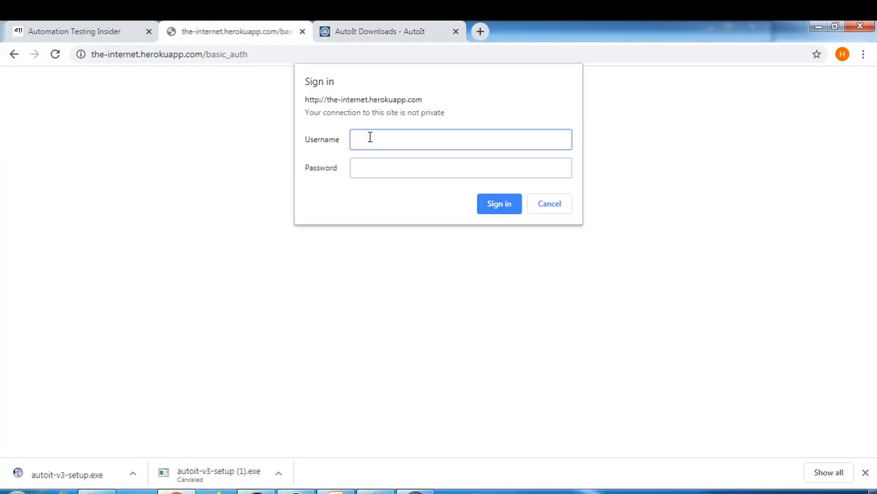
{"action": "left_click", "coordinate": [461, 167]}
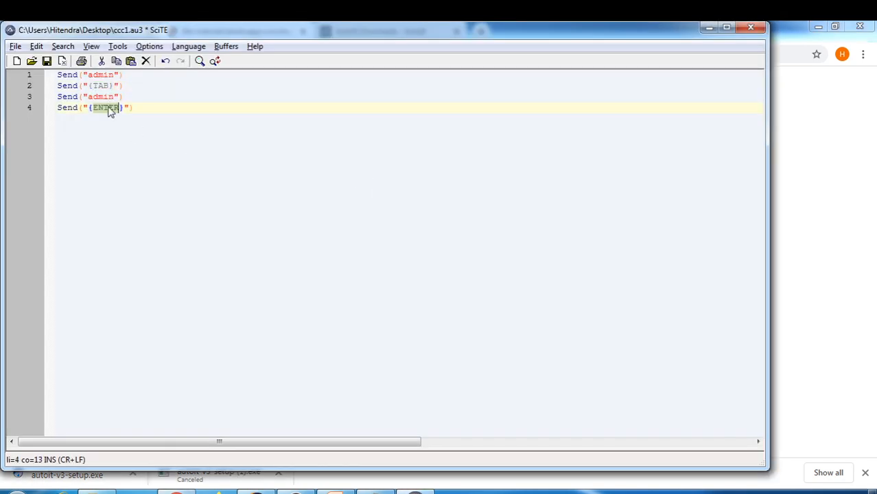
{"action": "mouse_move", "coordinate": [163, 131]}
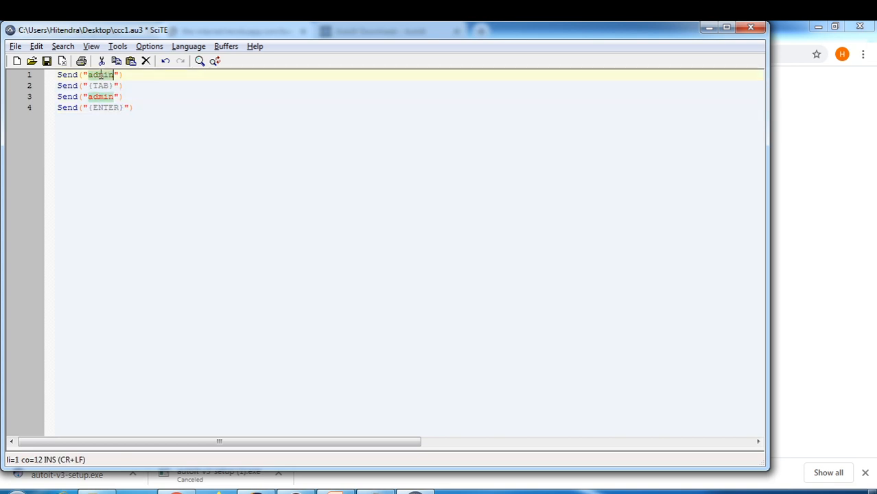
{"action": "left_click", "coordinate": [135, 107]}
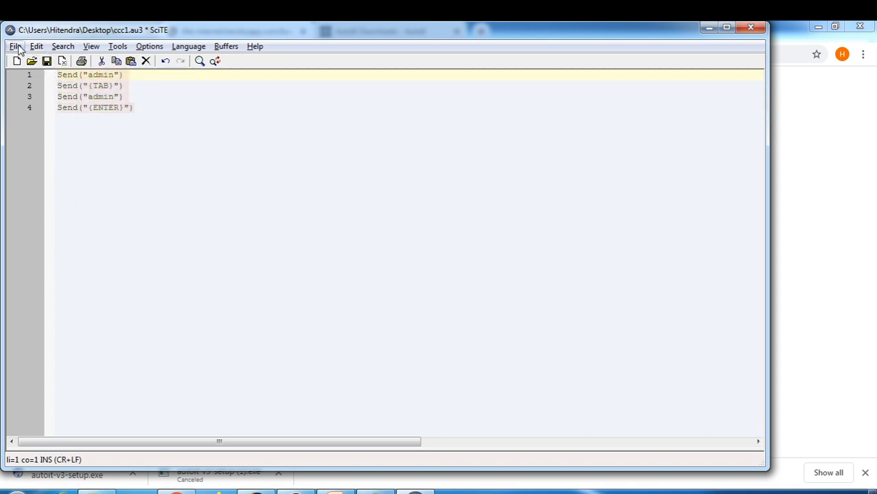
{"action": "mouse_move", "coordinate": [397, 225]}
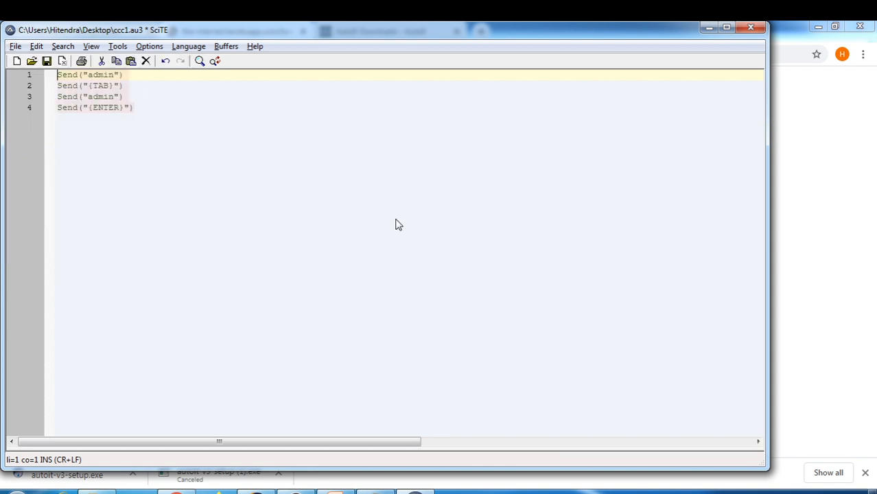
Save the Send script to the Desktop as Authen.au3.
{"action": "left_click", "coordinate": [47, 61]}
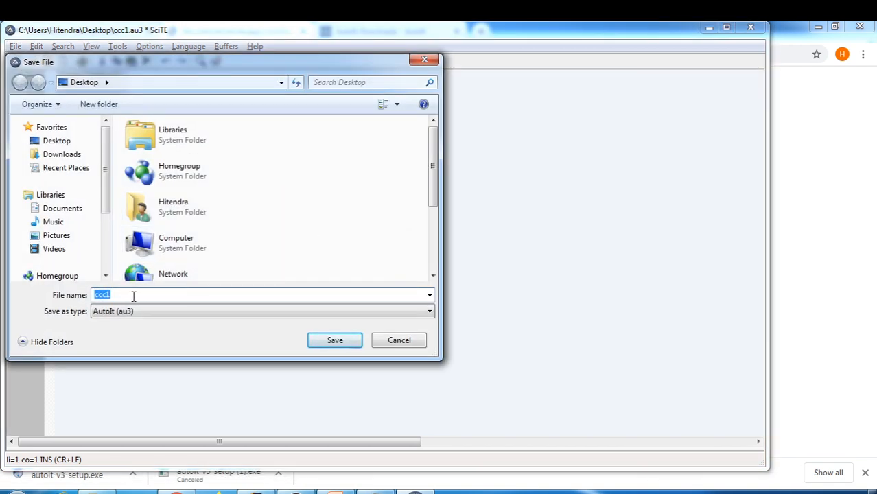
{"action": "type", "text": "Ath"}
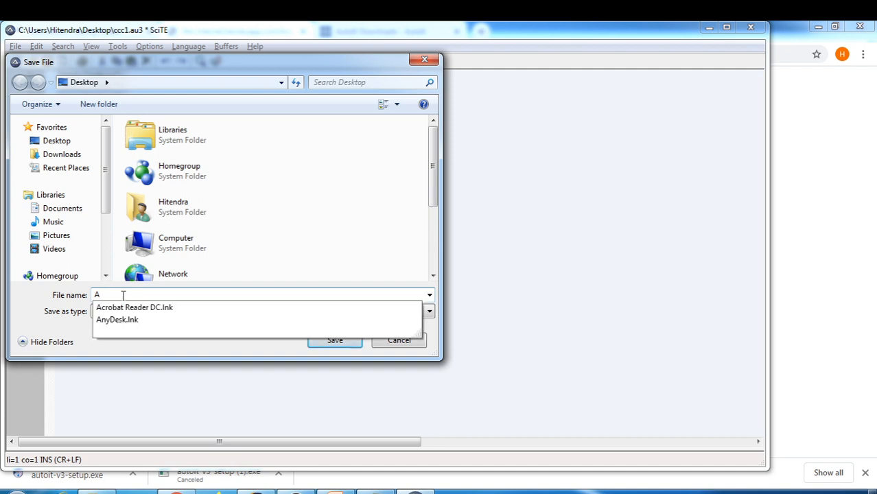
{"action": "type", "text": "uthen"}
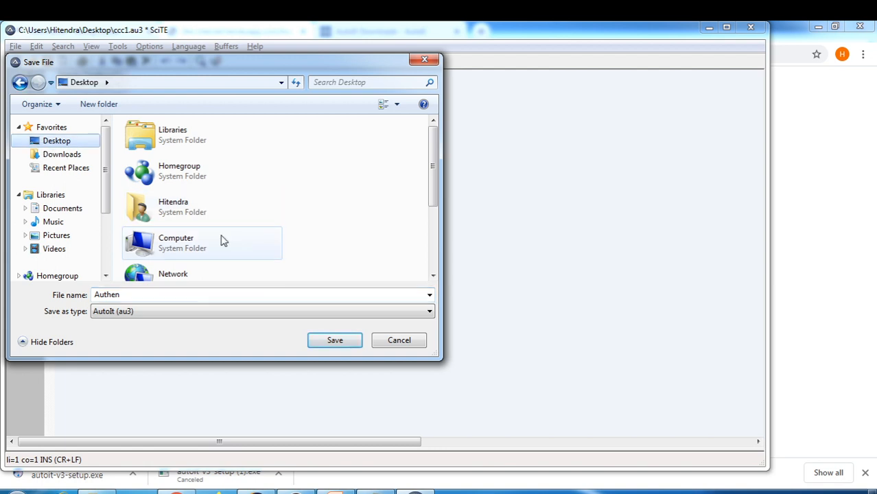
{"action": "left_click", "coordinate": [335, 340]}
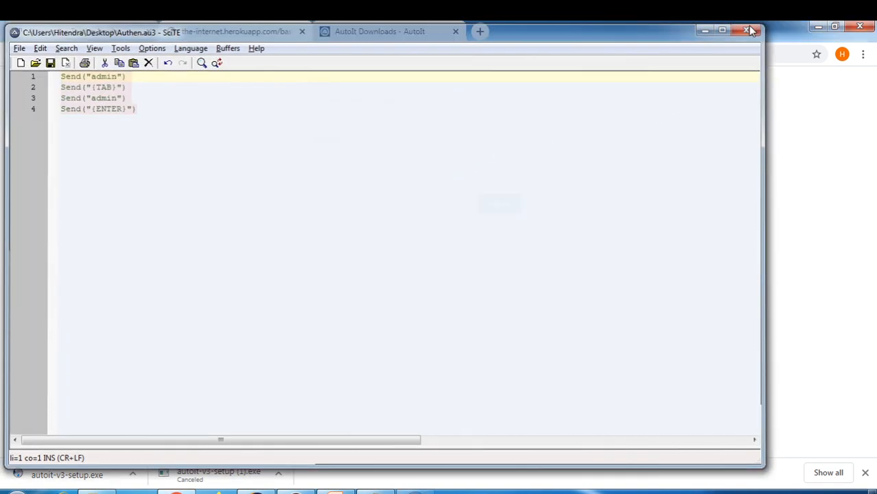
Close SciTE and compile Authen.au3 on the desktop with Compile Script (x64) into an Authen executable.
{"action": "left_click", "coordinate": [746, 31]}
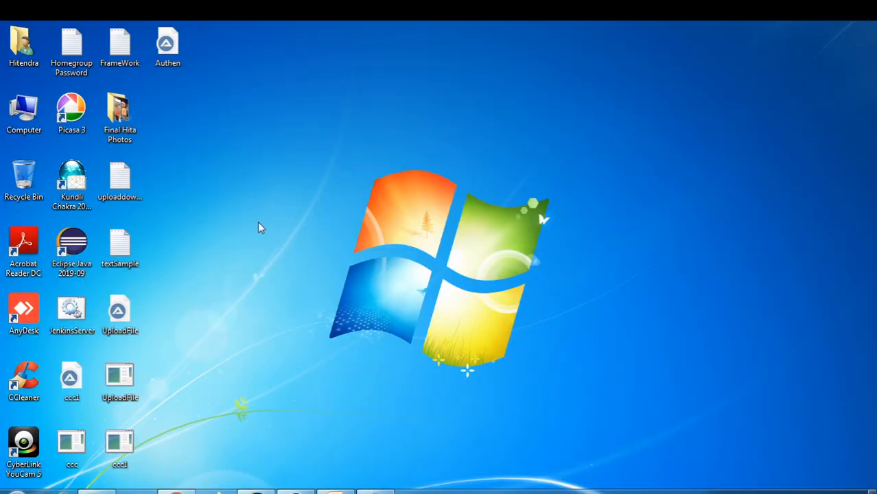
{"action": "left_click", "coordinate": [168, 47]}
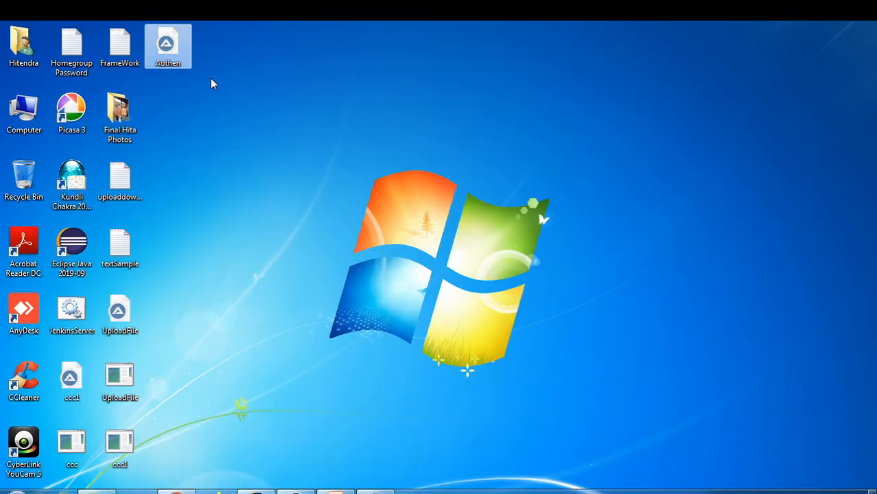
{"action": "mouse_move", "coordinate": [168, 48]}
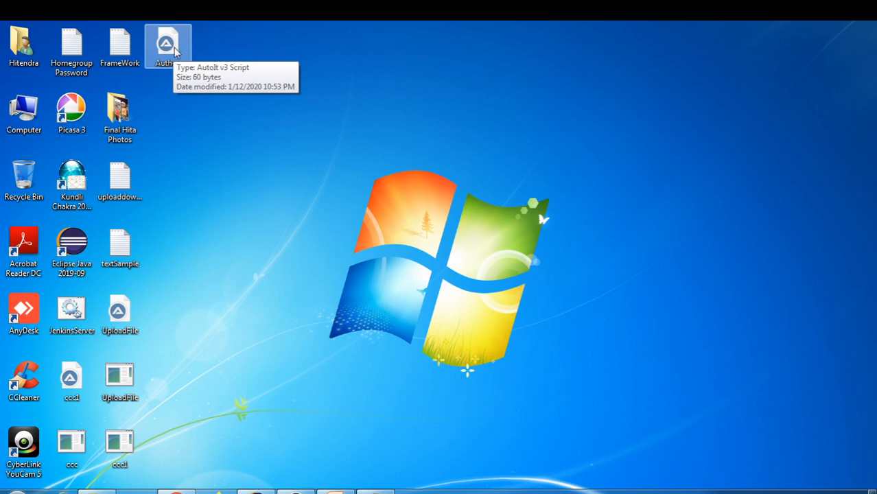
{"action": "right_click", "coordinate": [167, 43]}
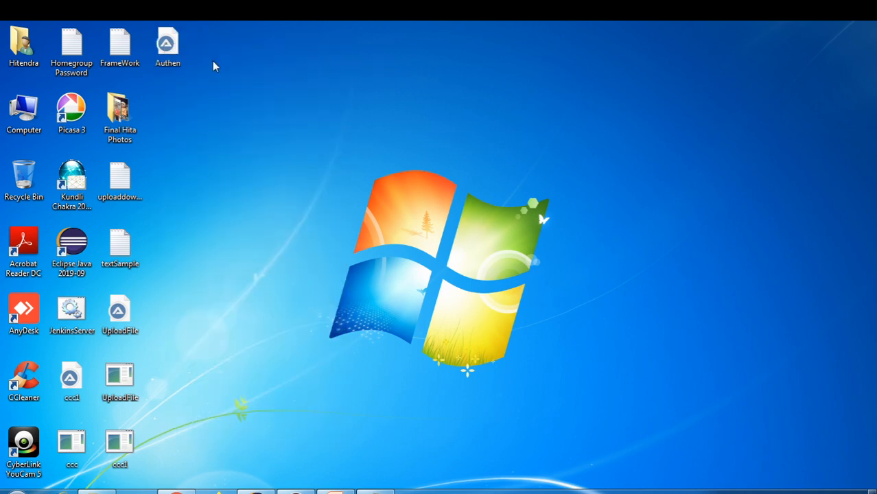
{"action": "right_click", "coordinate": [168, 44]}
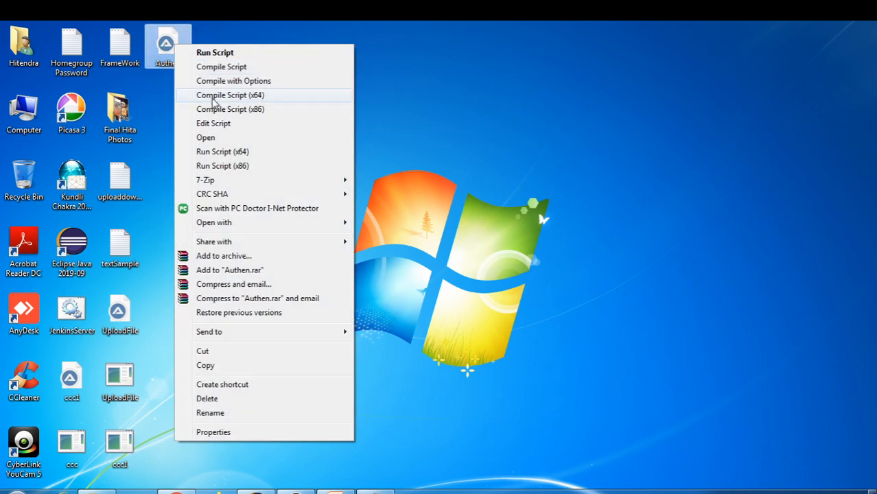
{"action": "mouse_move", "coordinate": [267, 104]}
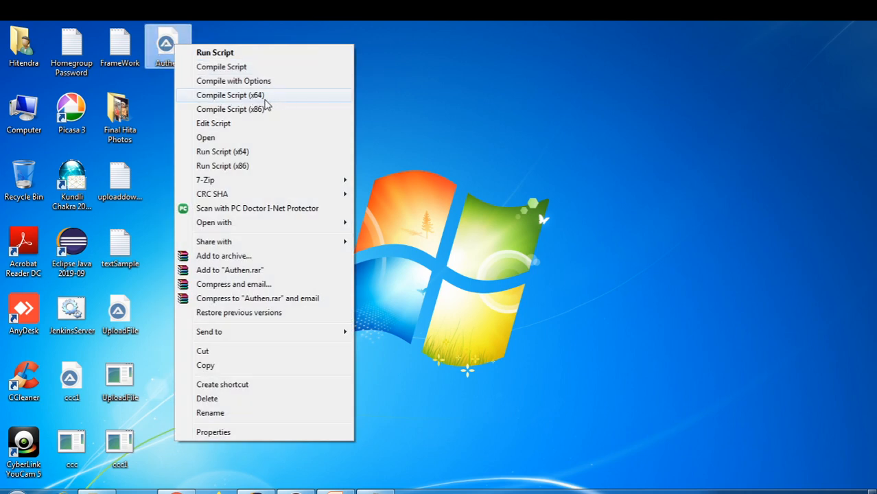
{"action": "mouse_move", "coordinate": [247, 110]}
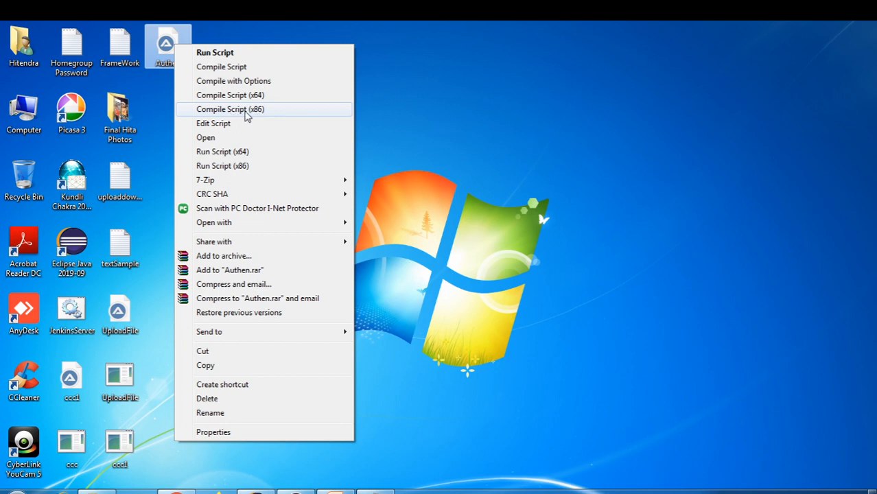
{"action": "mouse_move", "coordinate": [261, 116]}
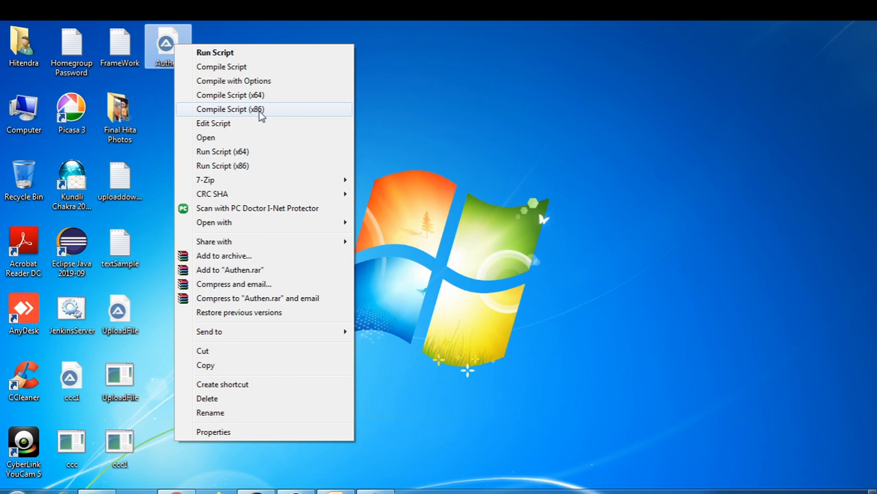
{"action": "mouse_move", "coordinate": [244, 95]}
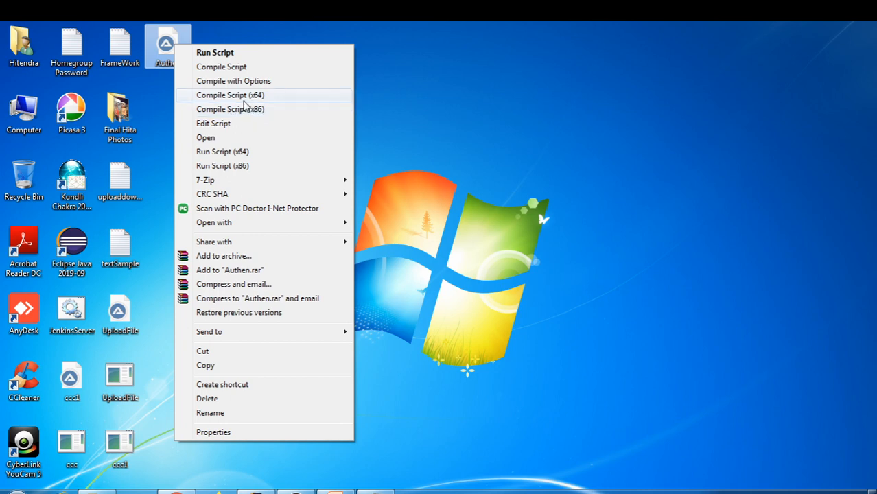
{"action": "mouse_move", "coordinate": [248, 102]}
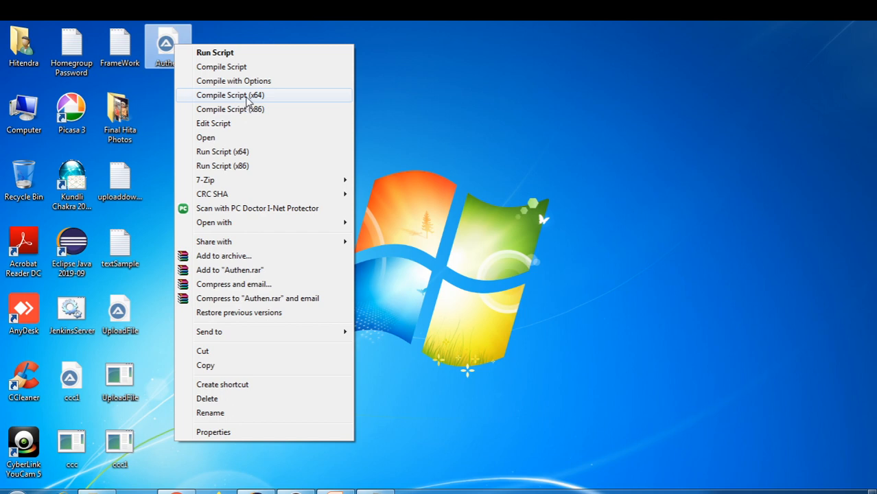
{"action": "mouse_move", "coordinate": [259, 115]}
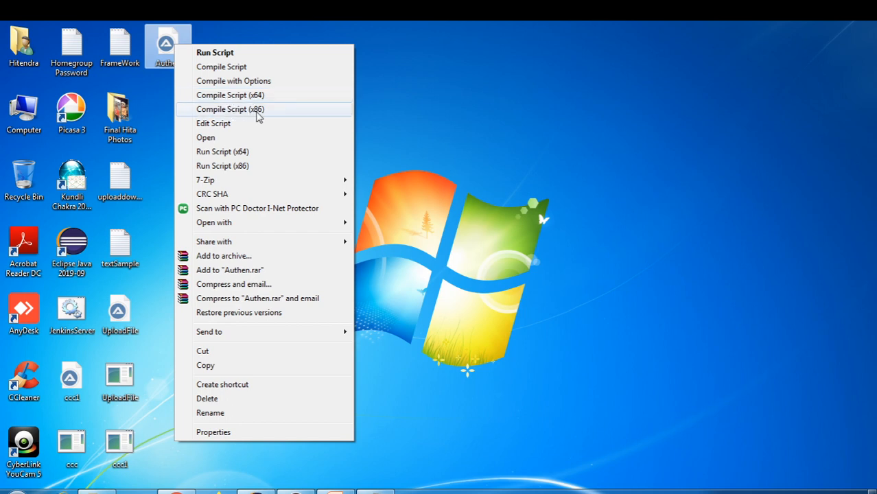
{"action": "mouse_move", "coordinate": [233, 95]}
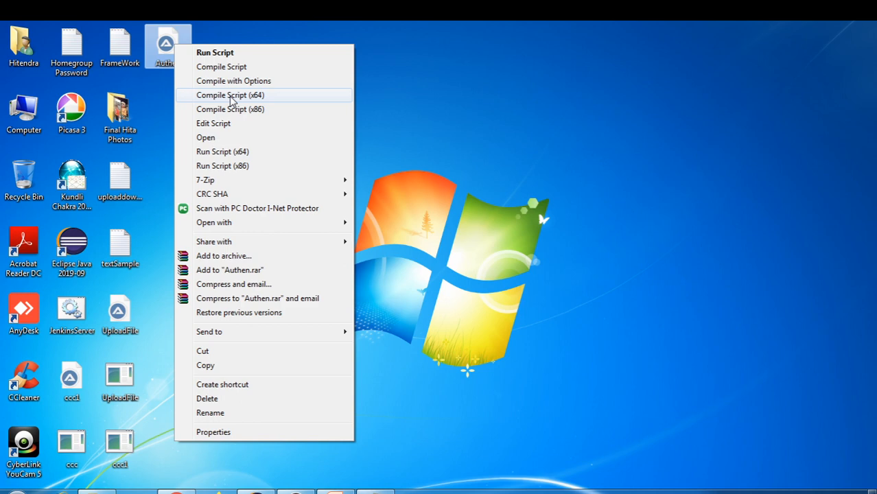
{"action": "left_click", "coordinate": [233, 101]}
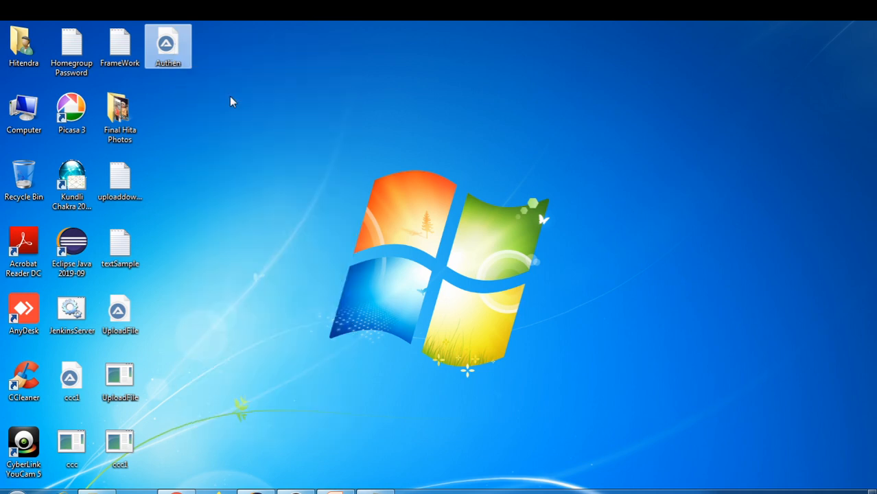
{"action": "left_click_drag", "start_coordinate": [167, 44], "coordinate": [167, 113]}
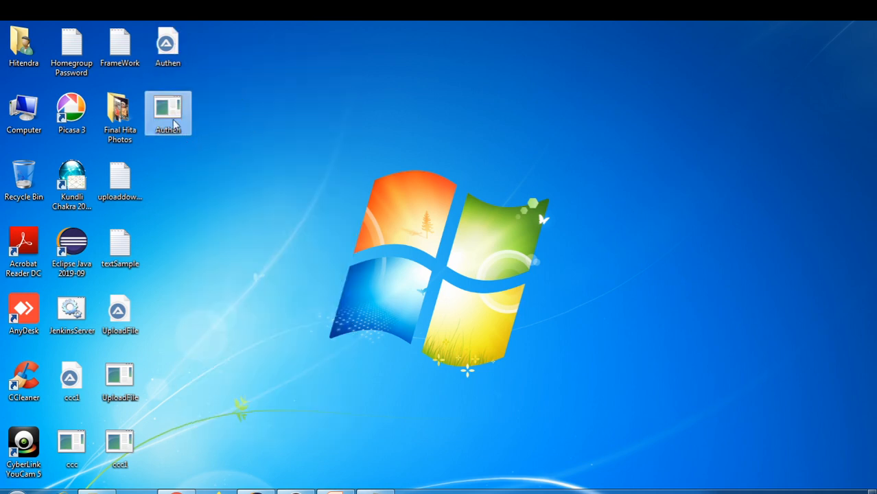
{"action": "mouse_move", "coordinate": [216, 122]}
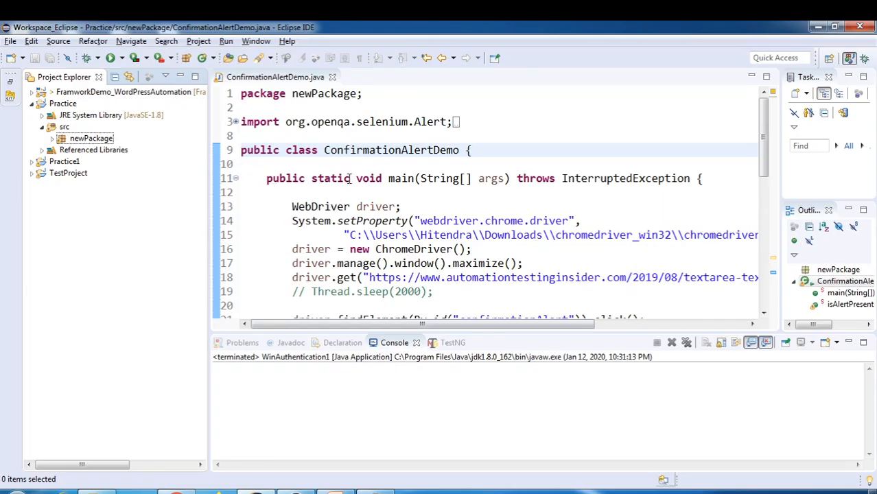
Start the New Java Class wizard for newPackage.
{"action": "left_click", "coordinate": [241, 136]}
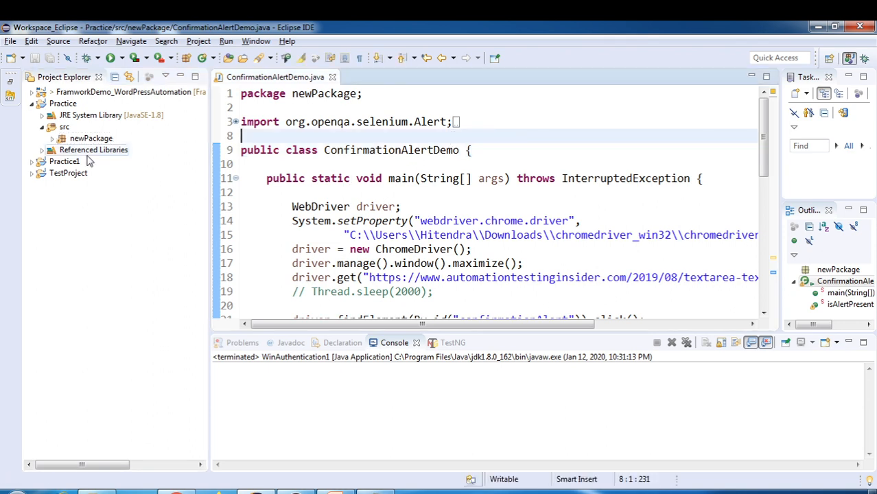
{"action": "left_click", "coordinate": [91, 137]}
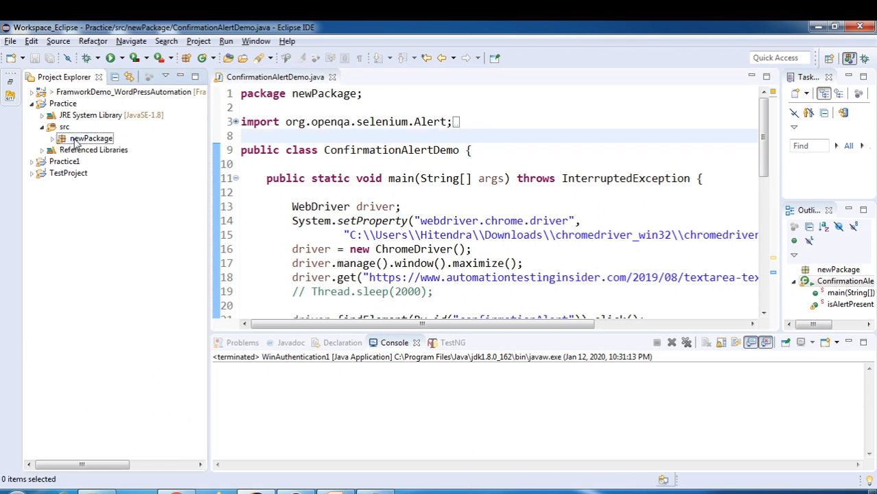
{"action": "right_click", "coordinate": [90, 137]}
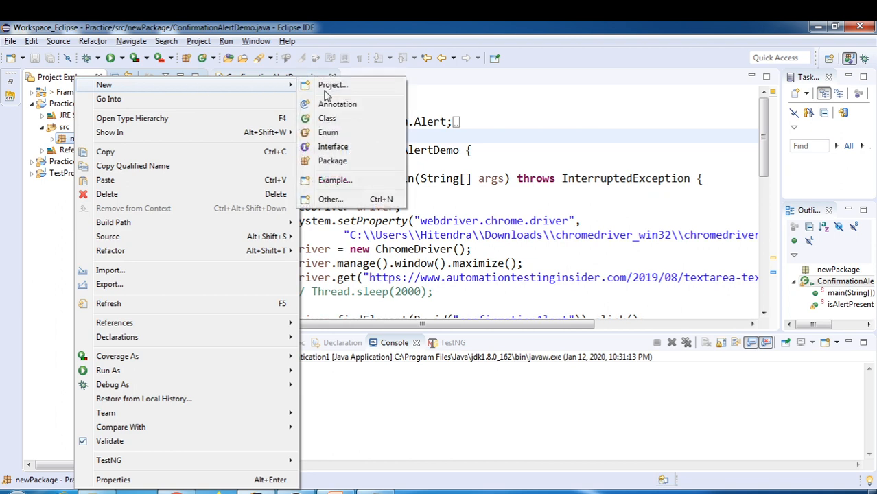
{"action": "left_click", "coordinate": [326, 118]}
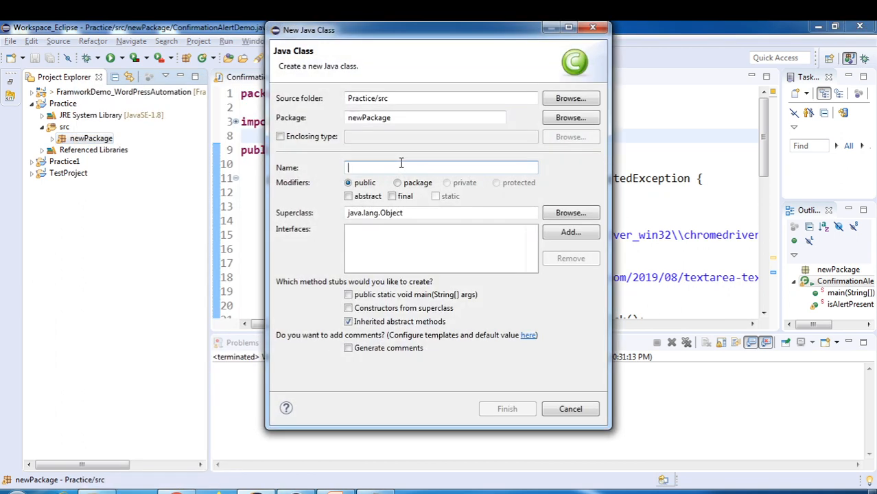
Name the class HandleWindwowAuthentication and include a public static void main stub.
{"action": "type", "text": "Handle"}
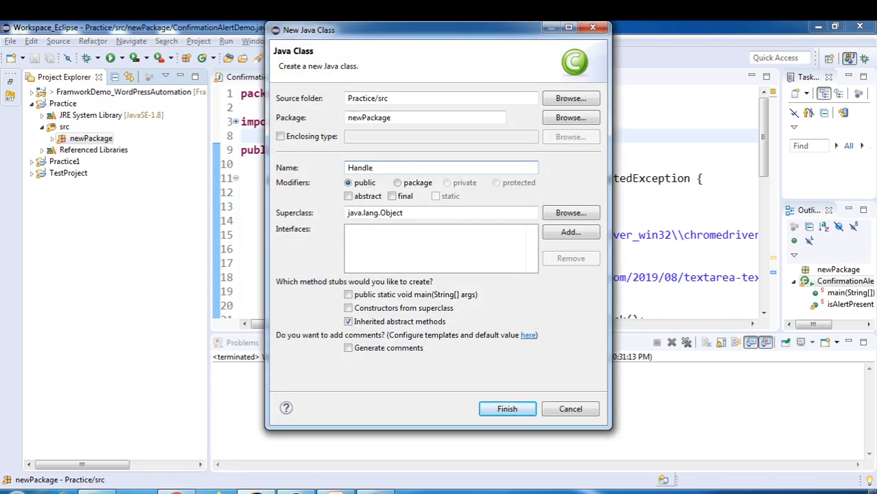
{"action": "type", "text": "W"}
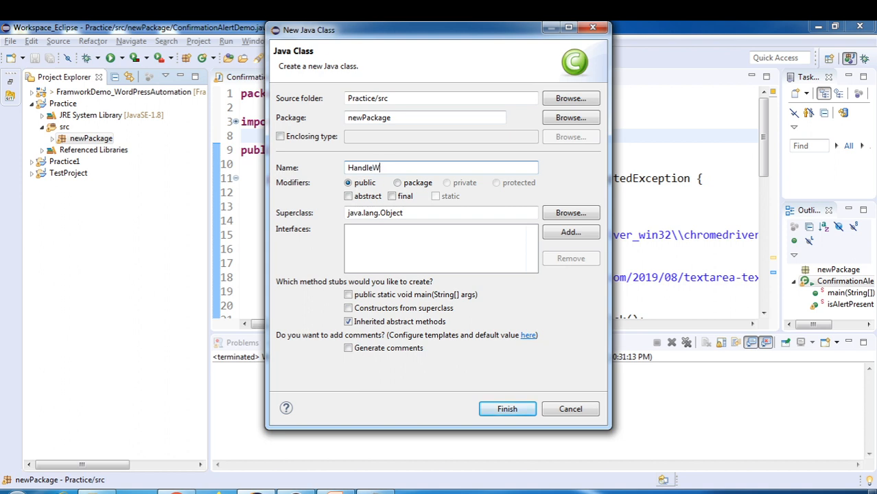
{"action": "type", "text": "indw"}
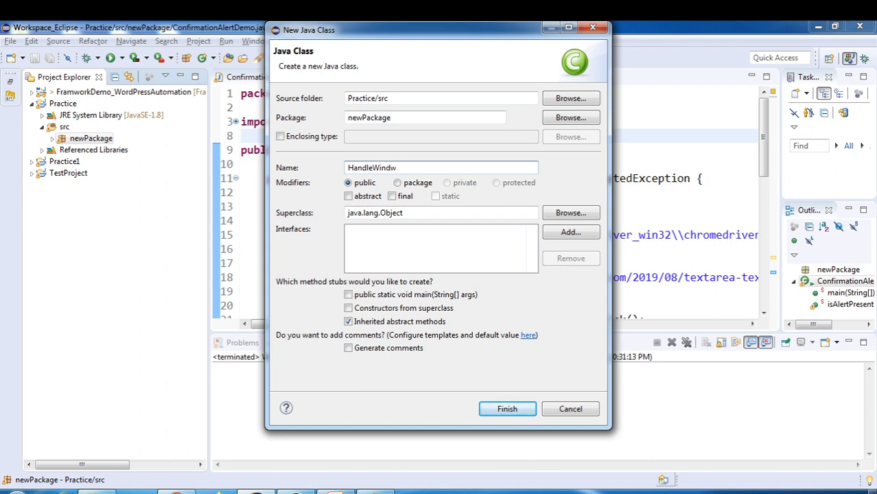
{"action": "type", "text": "owAuth"}
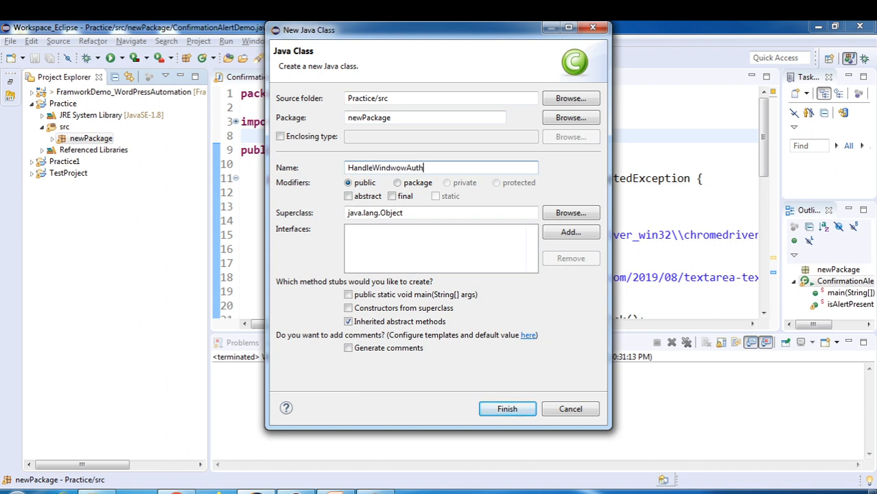
{"action": "type", "text": "entication"}
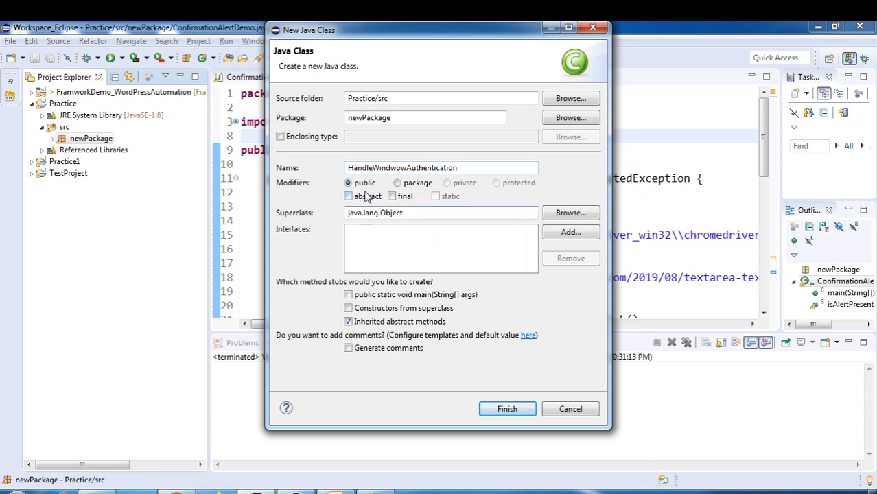
{"action": "left_click", "coordinate": [349, 294]}
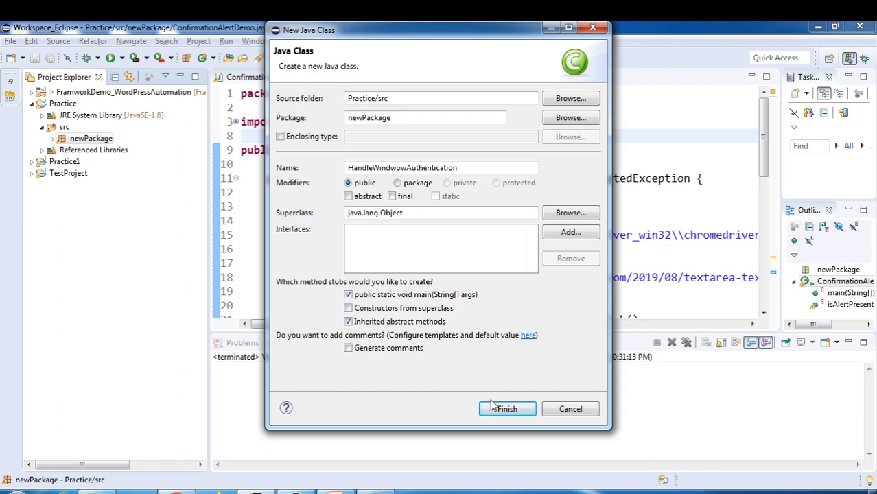
Finish creating HandleWindwowAuthentication and remove the auto-generated TODO comment.
{"action": "left_click", "coordinate": [507, 409]}
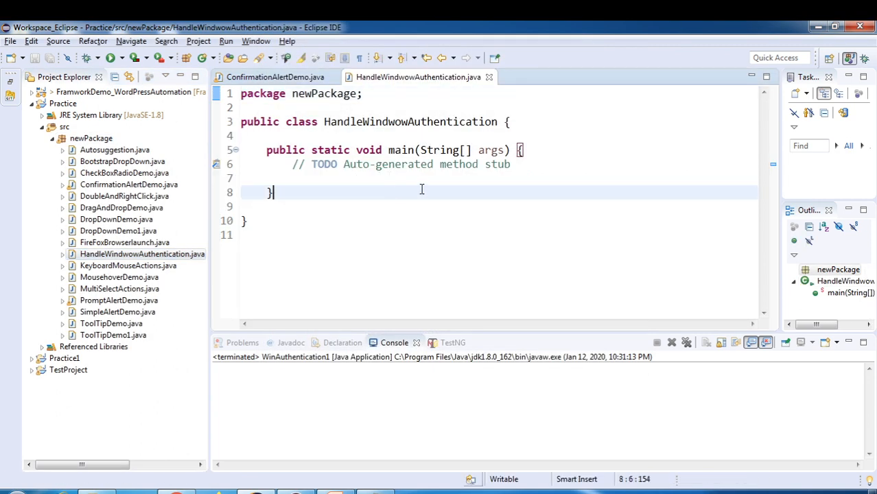
{"action": "triple_click", "coordinate": [401, 165]}
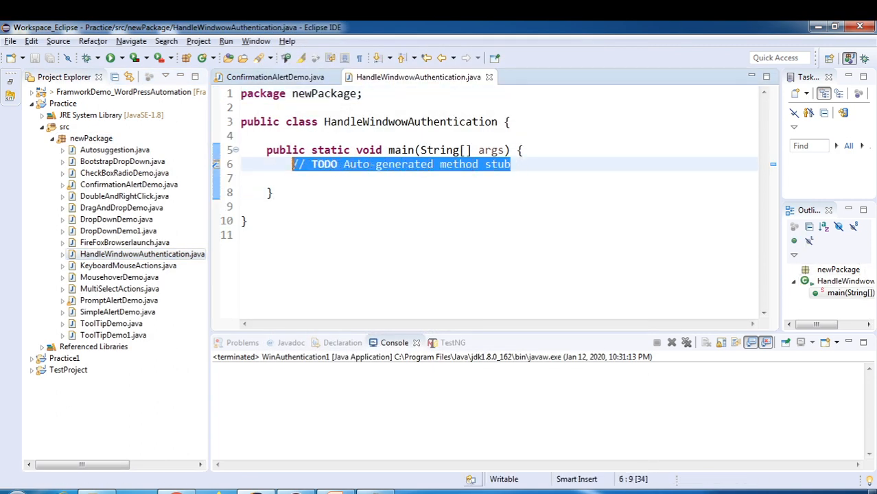
{"action": "key", "text": "Delete"}
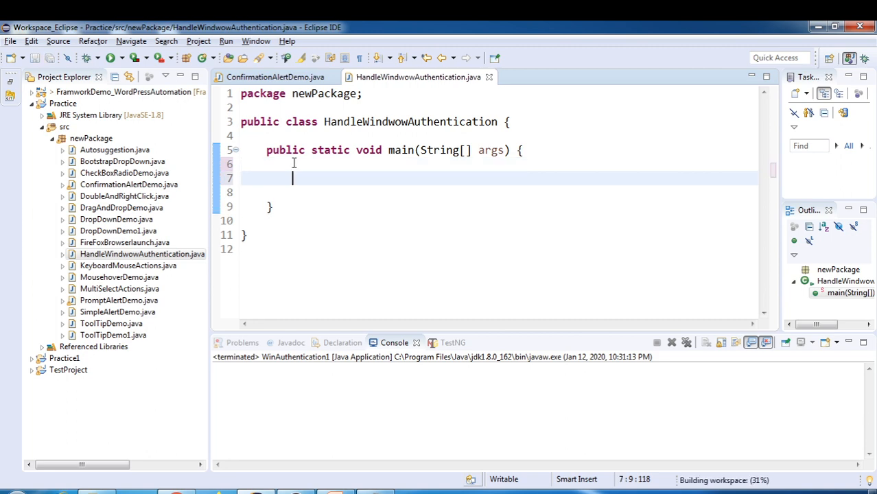
Reuse ConfirmationAlertDemo's Chrome driver setup in main, pointing driver.get at herokuapp basic_auth.
{"action": "left_click", "coordinate": [274, 77]}
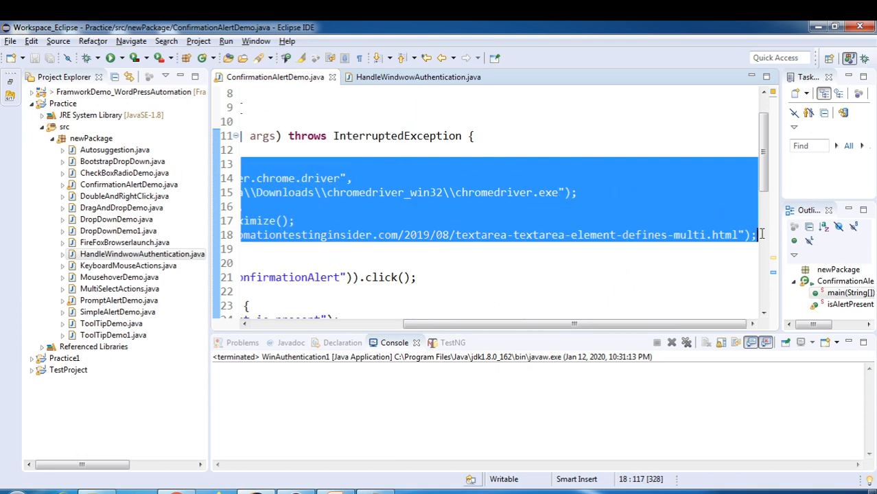
{"action": "left_click", "coordinate": [417, 77]}
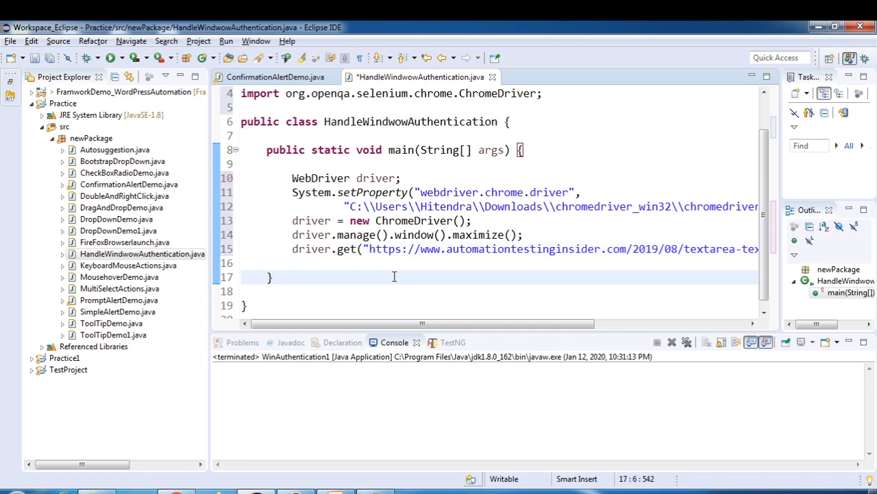
{"action": "key", "text": "ctrl+s"}
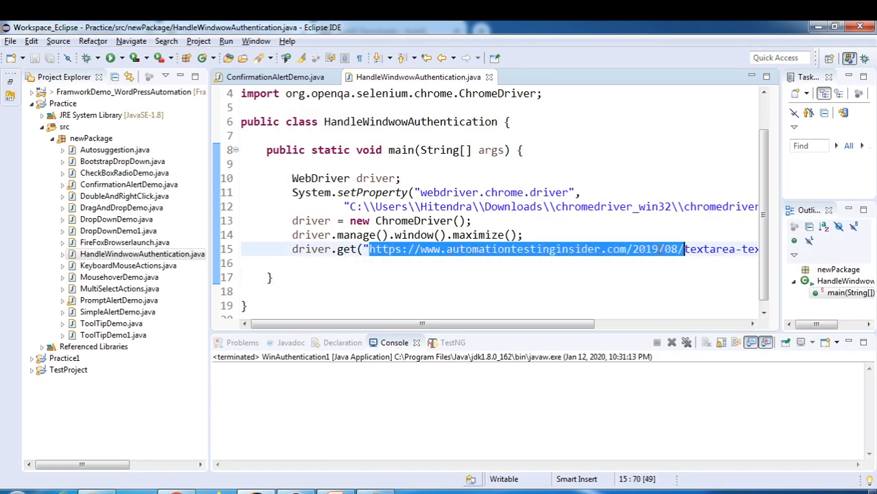
{"action": "scroll", "scroll_direction": "right", "scroll_amount": 3}
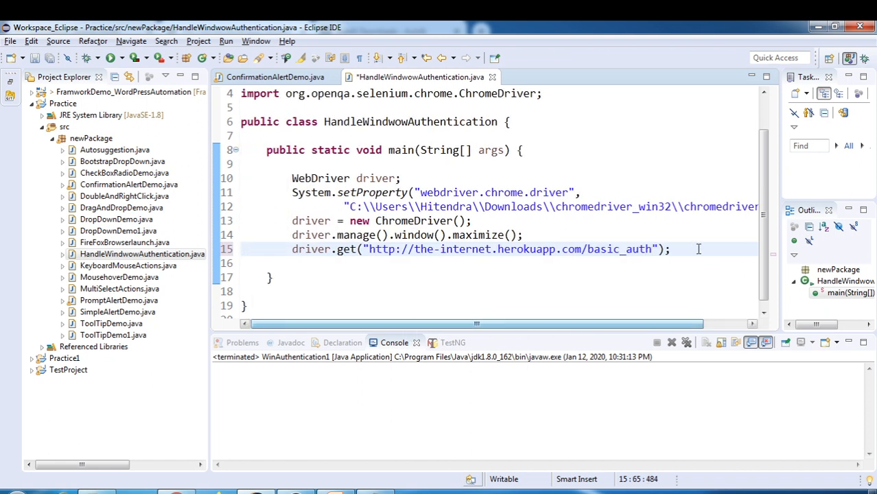
Begin a Runtime.getRuntime().ex call on a new line after the page load.
{"action": "key", "text": "enter"}
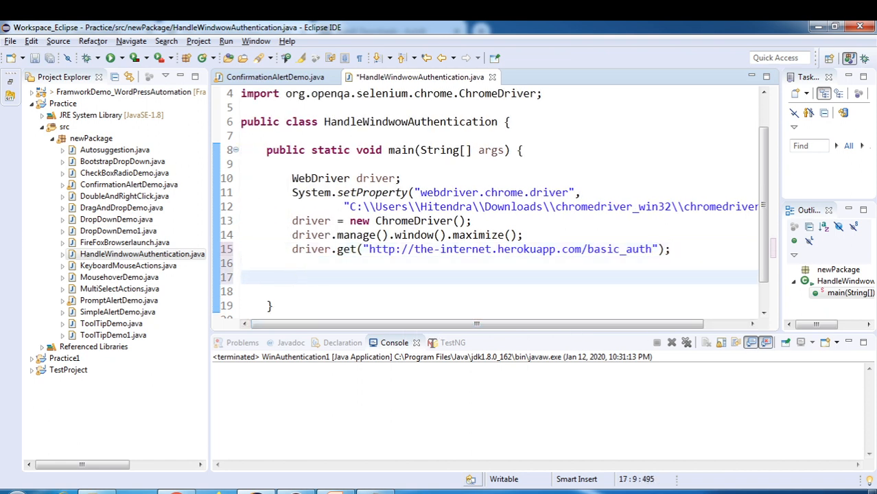
{"action": "type", "text": "Runtime"}
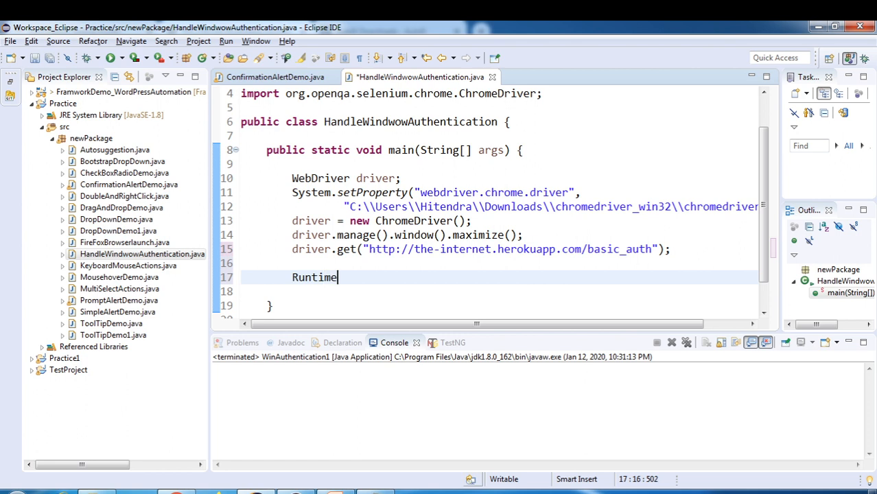
{"action": "type", "text": ".getRuntime("}
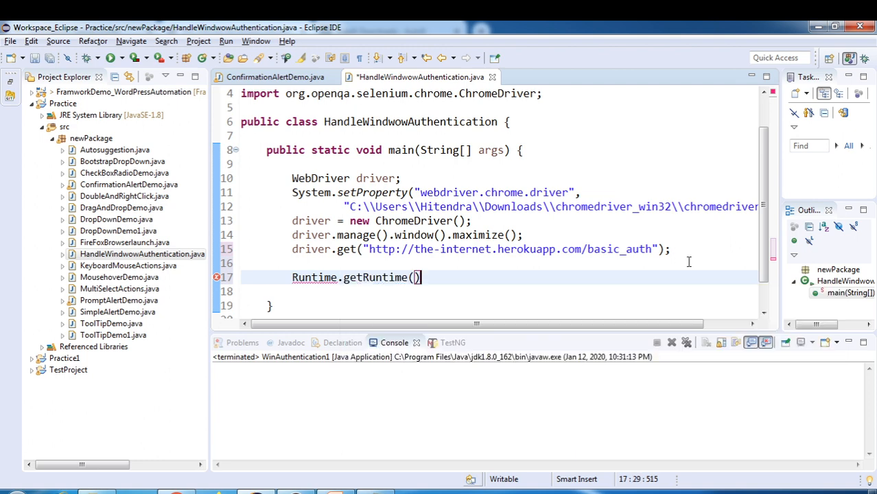
{"action": "type", "text": ".ex"}
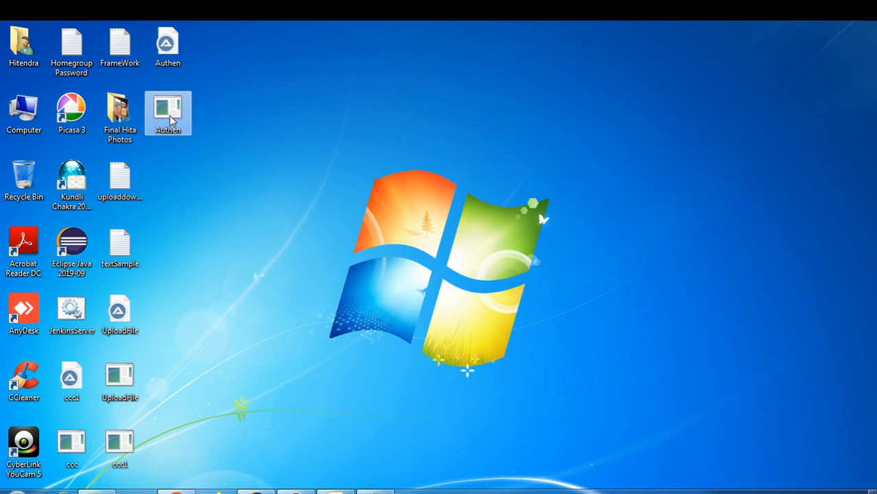
Copy Authen.exe's full path from the desktop for use inside exec("...").
{"action": "right_click", "coordinate": [167, 112]}
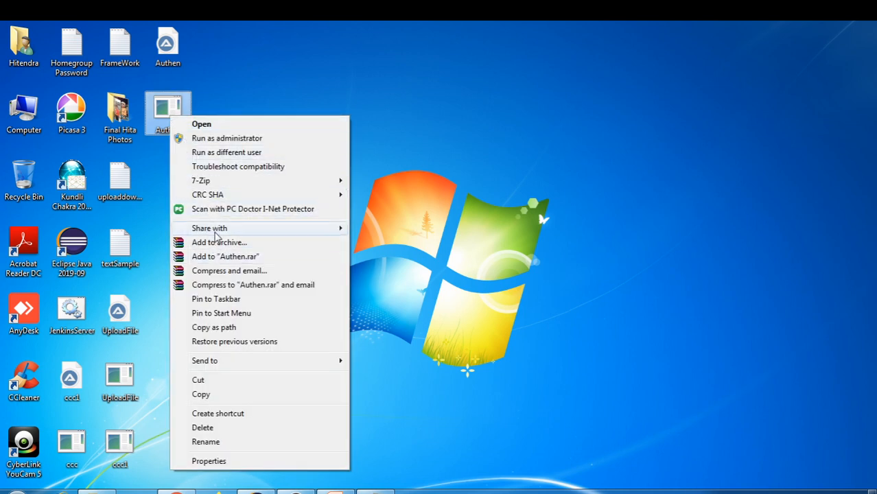
{"action": "left_click", "coordinate": [299, 345]}
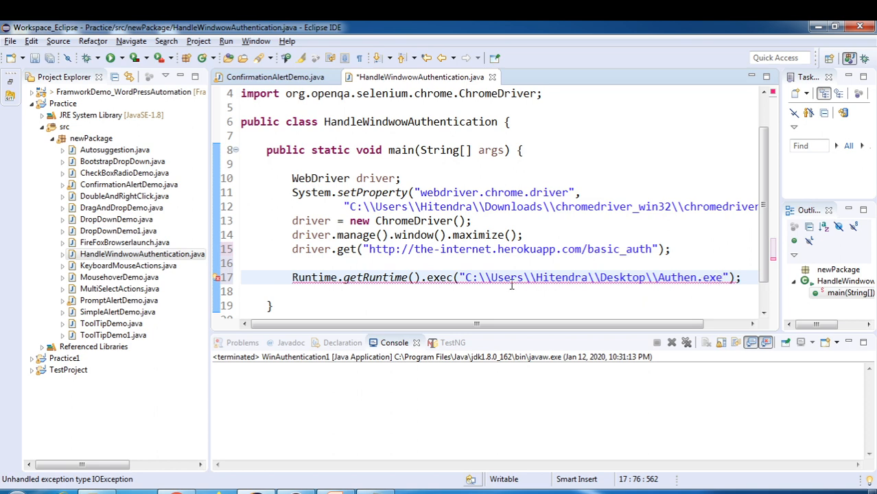
{"action": "mouse_move", "coordinate": [489, 297]}
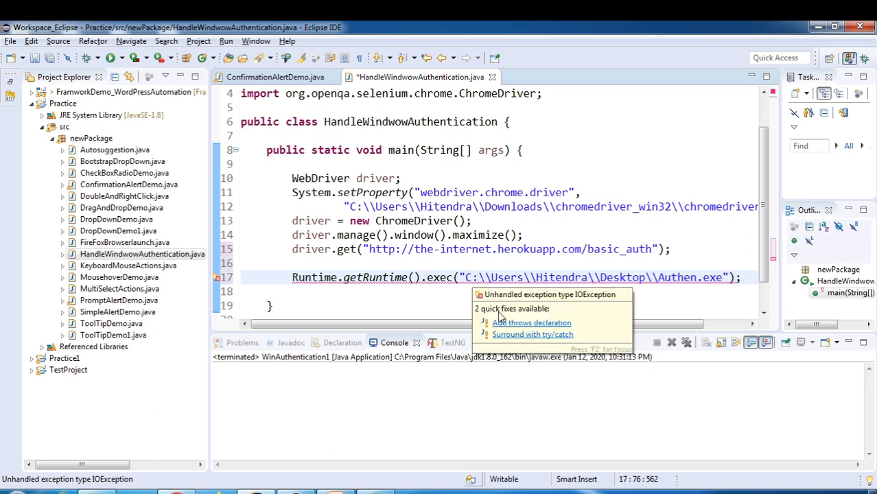
Declare IOException on main and start a Thread.sleep line above the exec call.
{"action": "left_click", "coordinate": [532, 322]}
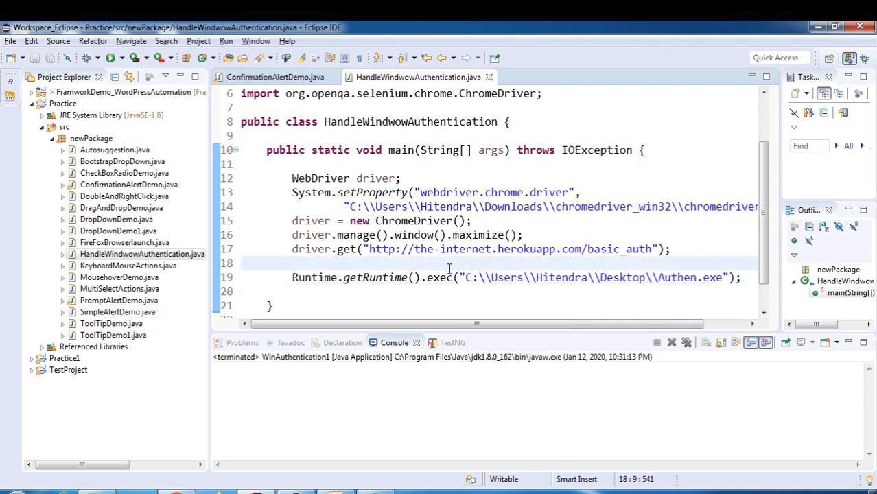
{"action": "key", "text": "Return"}
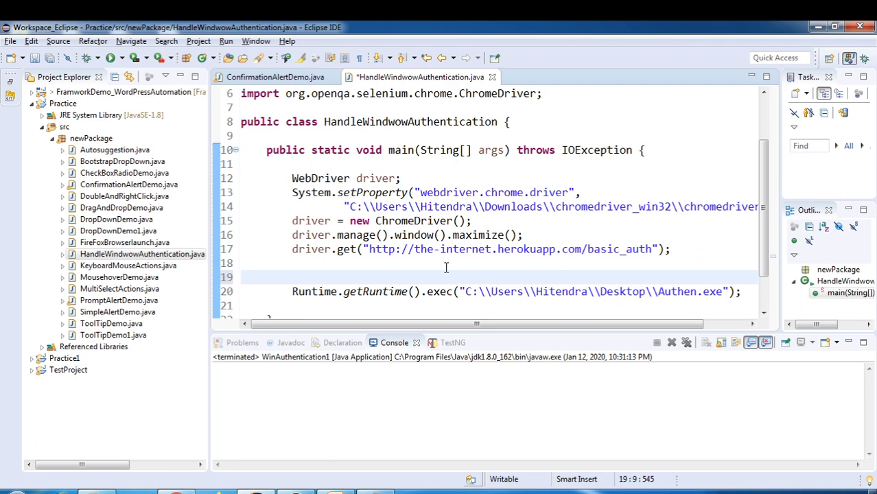
{"action": "type", "text": "T"}
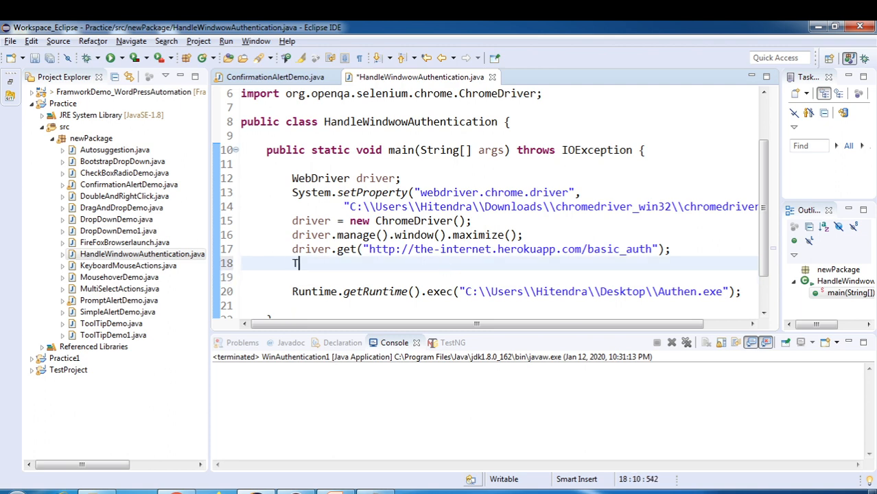
{"action": "type", "text": "hread.sle"}
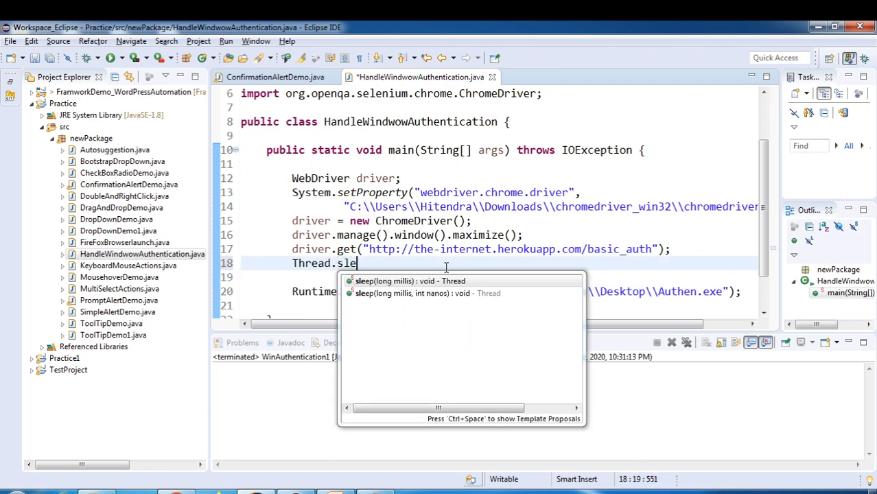
Complete Thread.sleep(2000) with sleep(long millis) and add throws InterruptedException to main.
{"action": "left_click", "coordinate": [409, 280]}
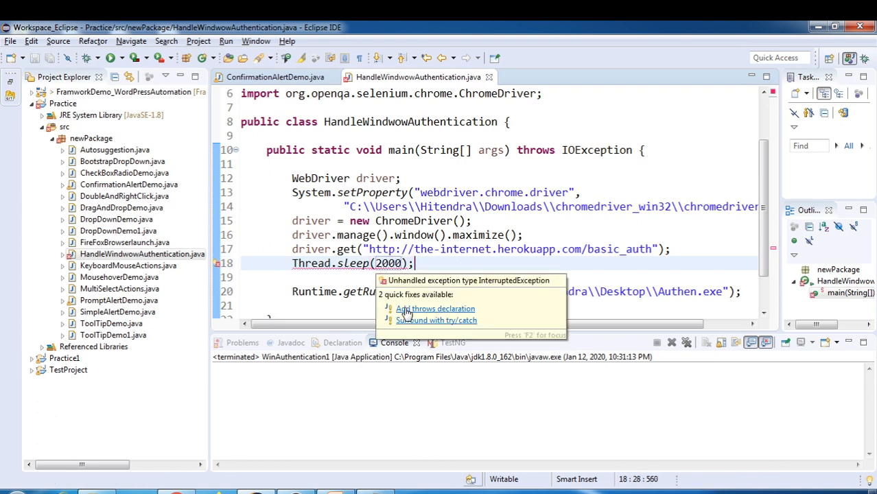
{"action": "left_click", "coordinate": [435, 307]}
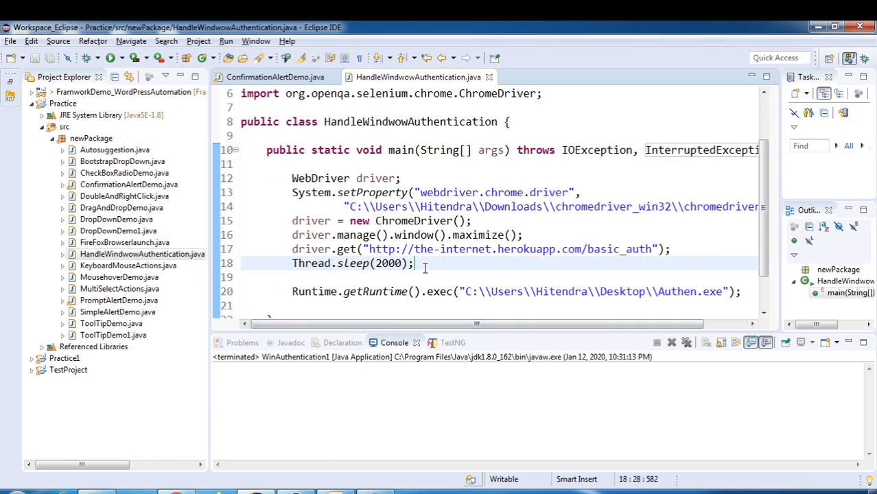
{"action": "scroll", "scroll_direction": "down", "scroll_amount": 3}
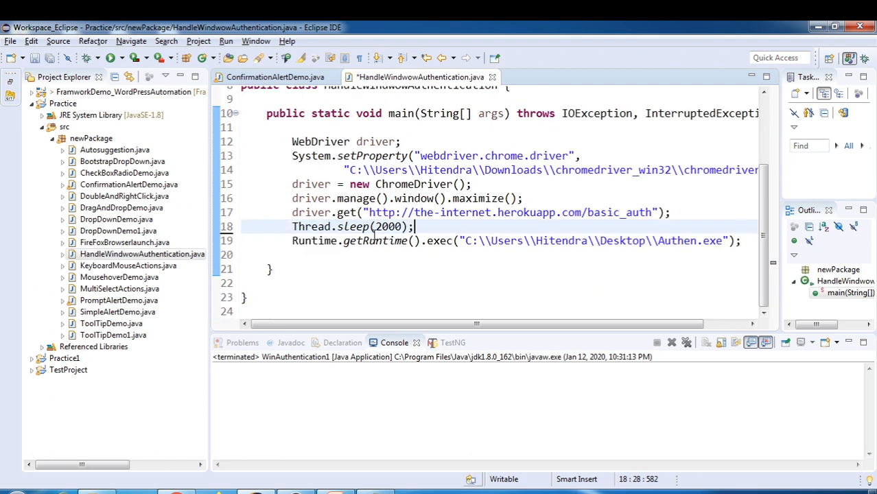
Save the class and run it as a Java Application so Chrome opens basic_auth.
{"action": "key", "text": "ctrl+s"}
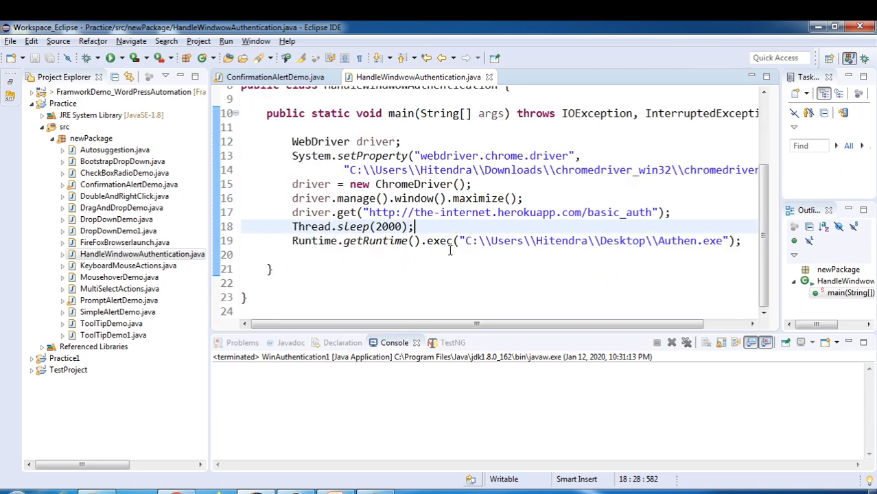
{"action": "right_click", "coordinate": [450, 250]}
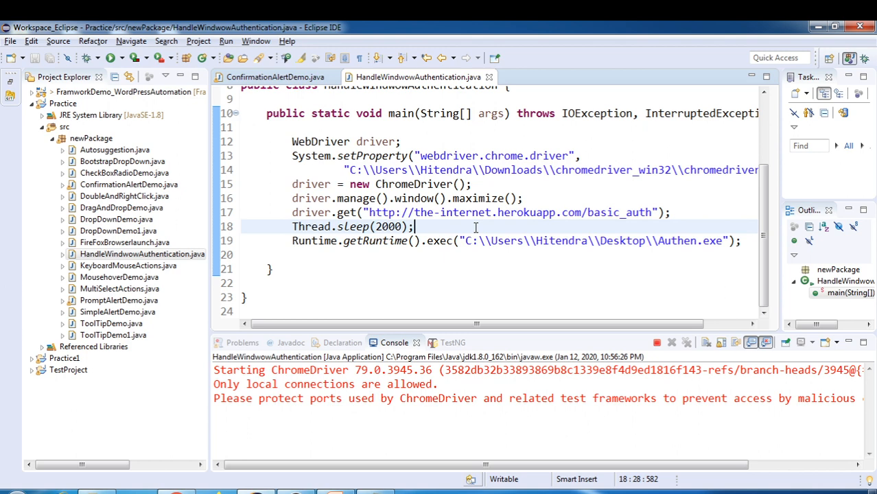
{"action": "left_click", "coordinate": [110, 58]}
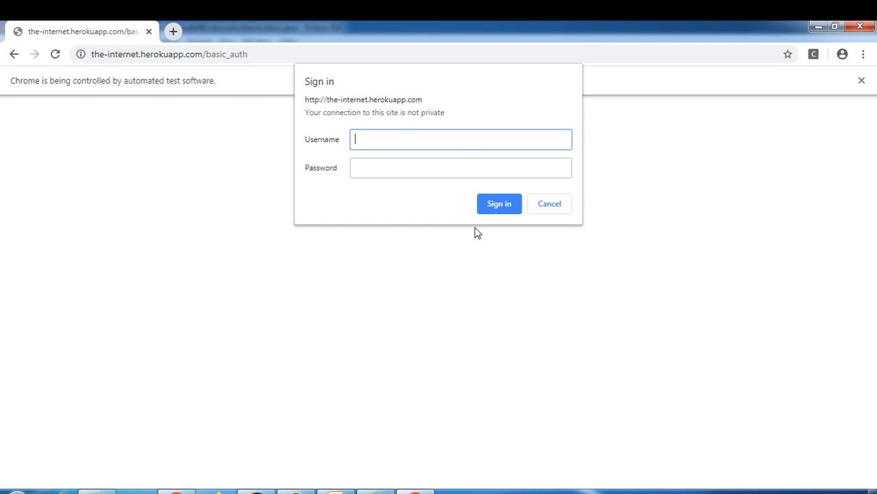
Return to the Eclipse code after Chrome shows the basic_auth sign-in prompt.
{"action": "left_click", "coordinate": [500, 203]}
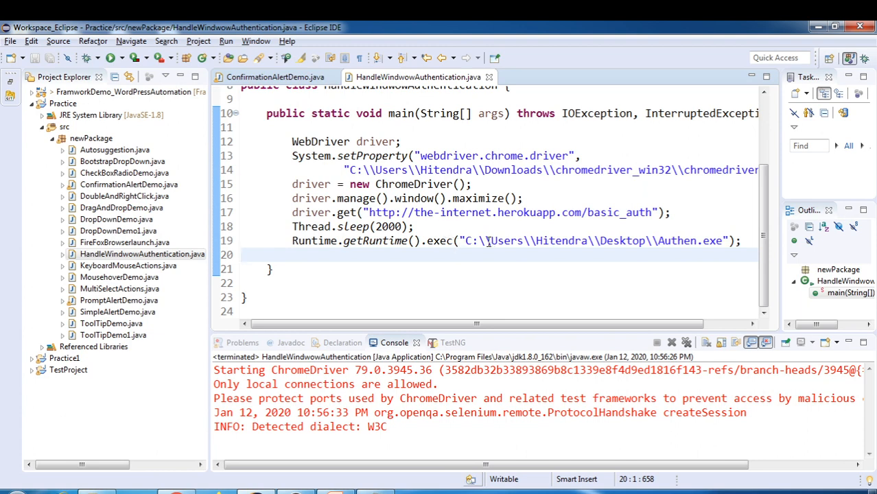
Add Thread.sleep(2000); right after the Authen.exe exec line and rerun the class.
{"action": "left_click", "coordinate": [415, 226]}
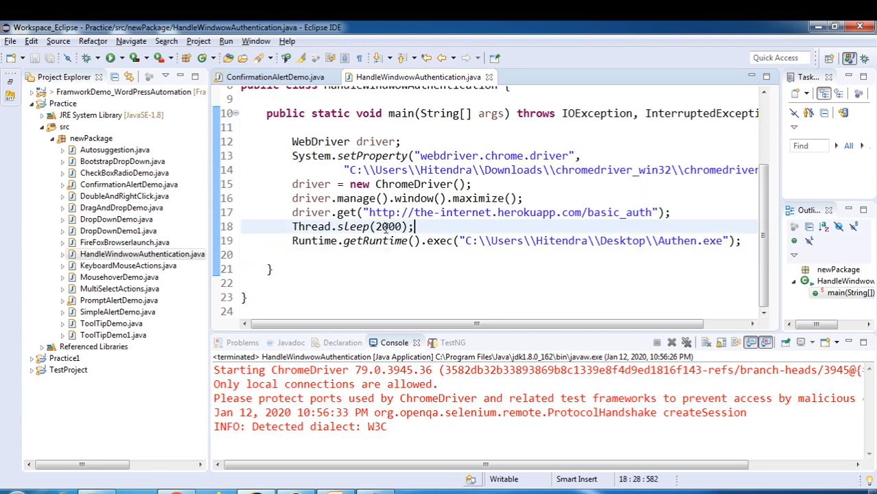
{"action": "triple_click", "coordinate": [352, 226]}
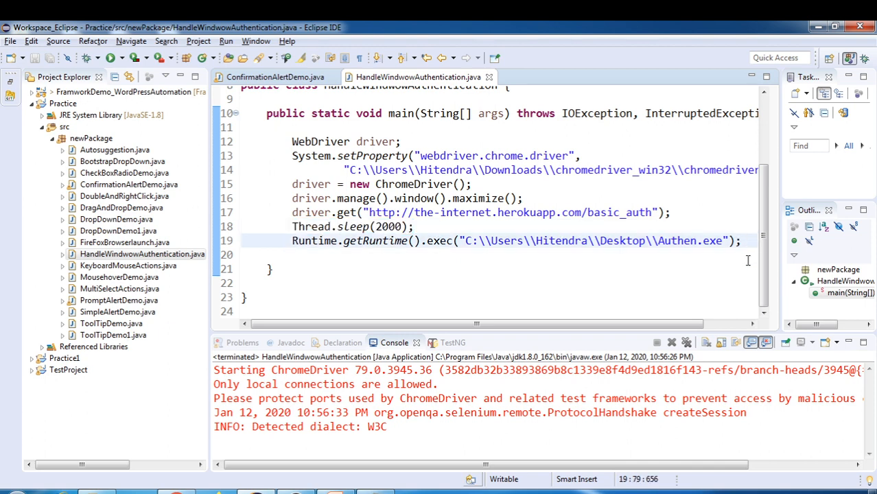
{"action": "type", "text": "Thread.sleep(2000);"}
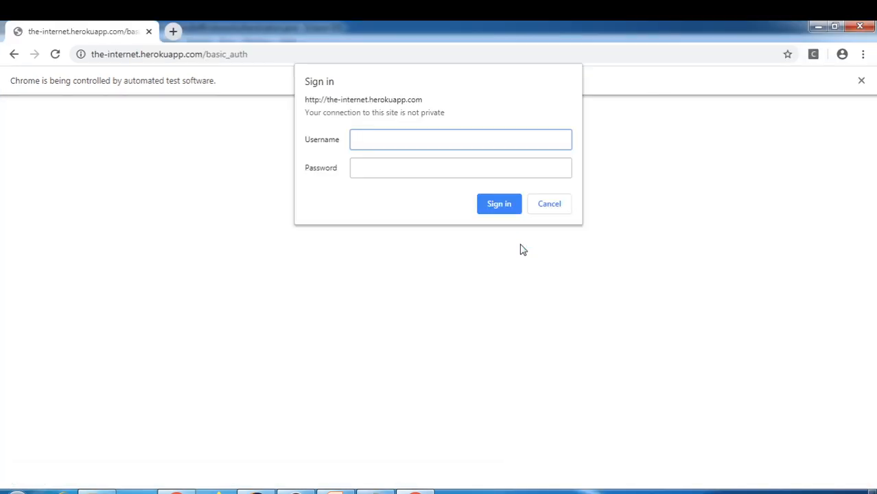
Focus the Chrome window so Authen.exe completes the sign-in to the congratulations page.
{"action": "left_click", "coordinate": [500, 203]}
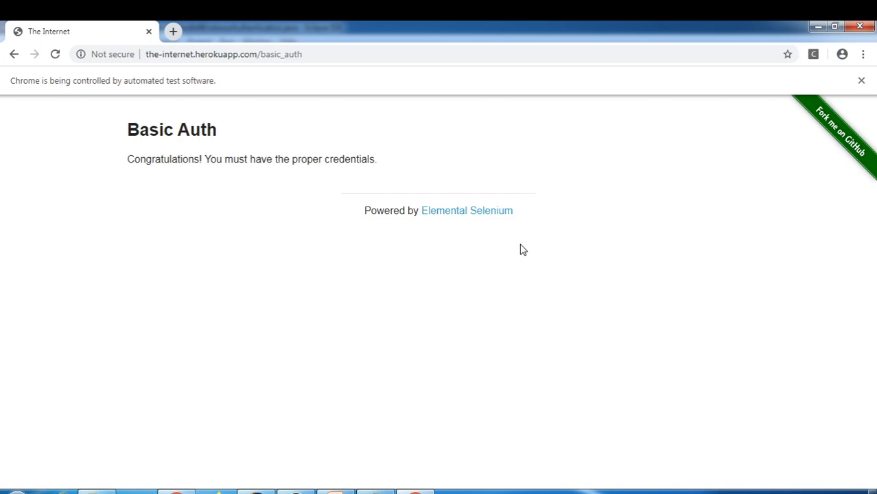
{"action": "mouse_move", "coordinate": [848, 35]}
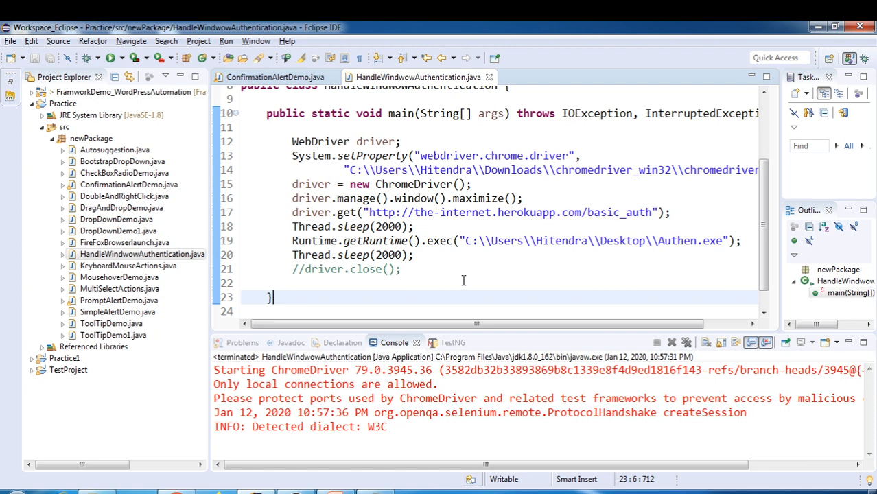
{"action": "mouse_move", "coordinate": [437, 288]}
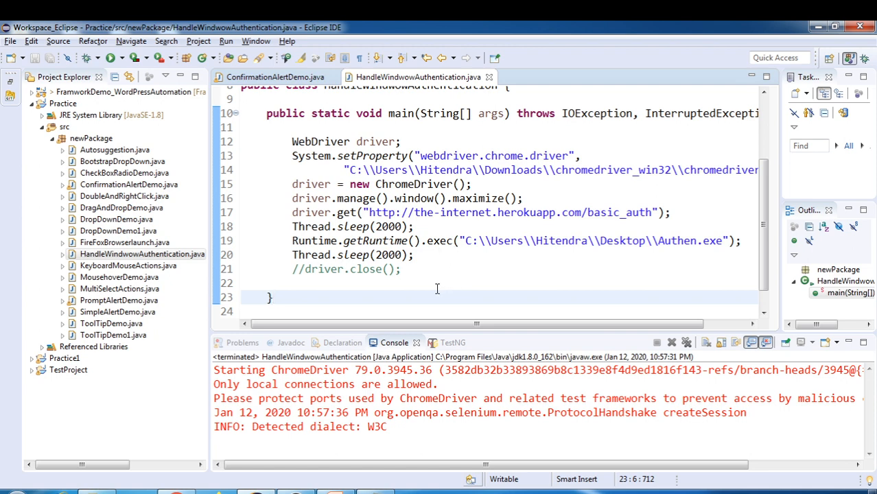
Paste a copy of the class into newPackage as HandleWindwowAuthentication1 and open it.
{"action": "scroll", "scroll_direction": "up", "scroll_amount": 3}
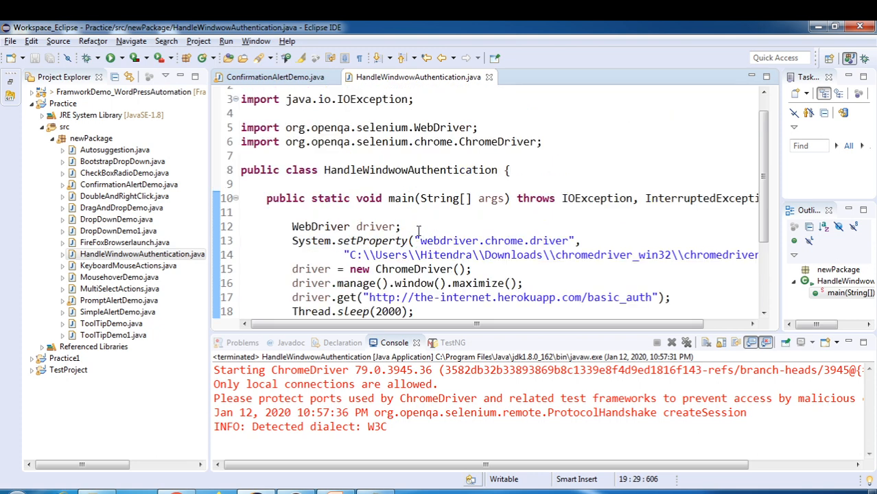
{"action": "mouse_move", "coordinate": [123, 172]}
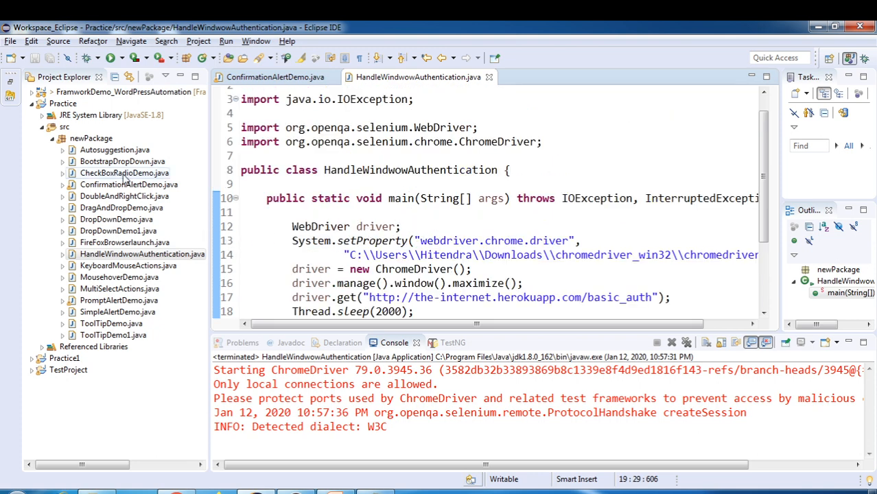
{"action": "left_click", "coordinate": [143, 254]}
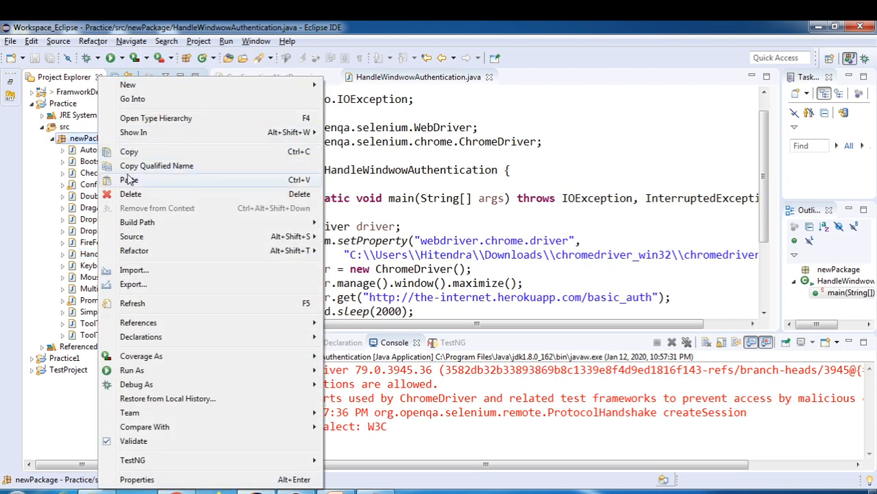
{"action": "left_click", "coordinate": [129, 180]}
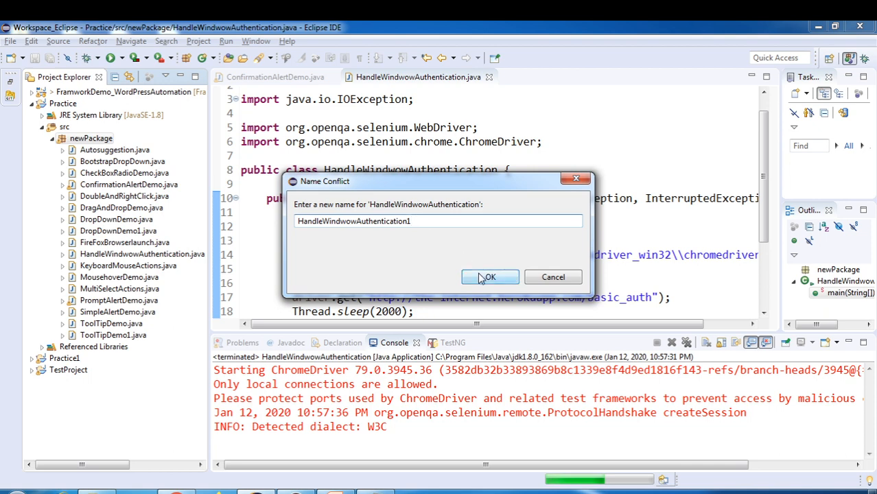
{"action": "left_click", "coordinate": [489, 277]}
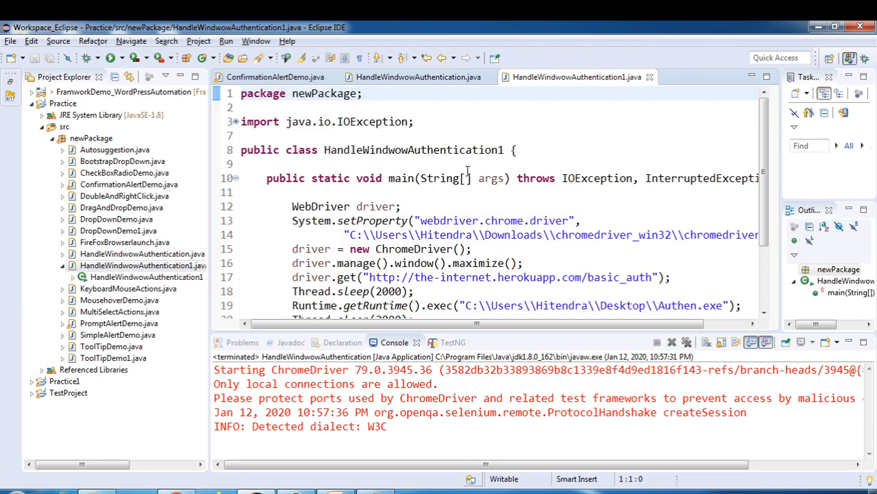
Delete the Thread.sleep and Runtime Authen.exe lines from the copied class.
{"action": "scroll", "scroll_direction": "down", "scroll_amount": 3}
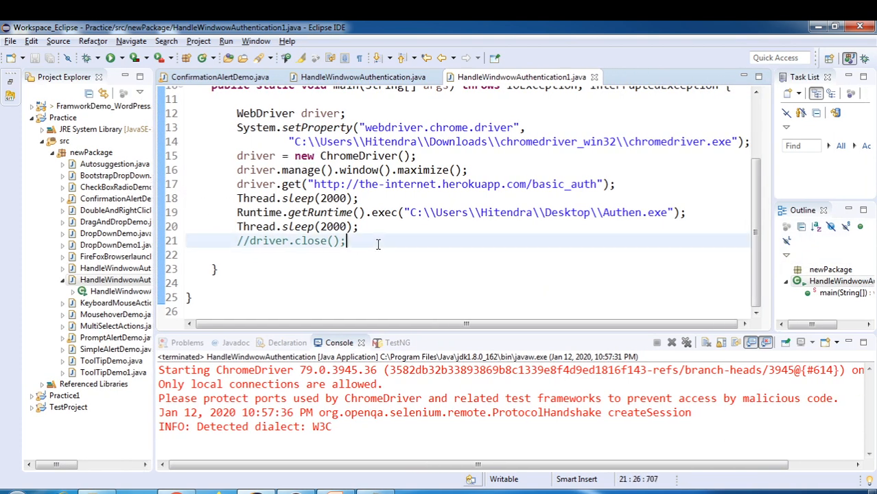
{"action": "scroll", "scroll_direction": "up", "scroll_amount": 3}
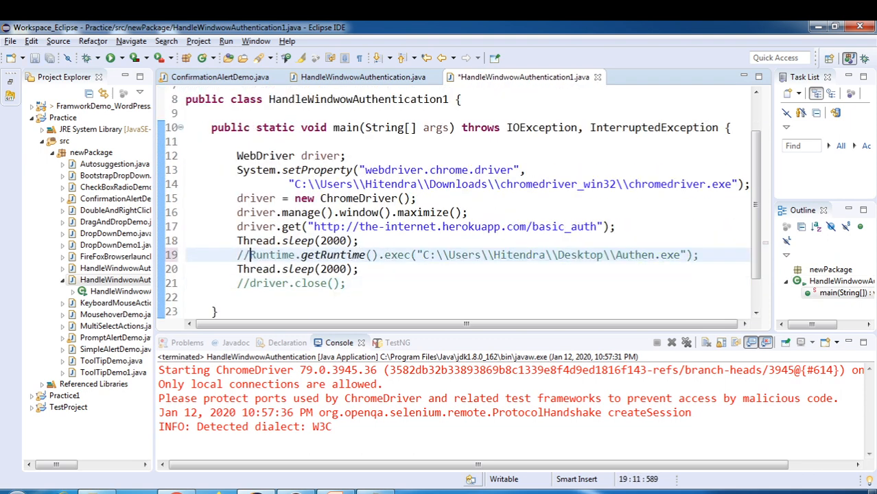
{"action": "double_click", "coordinate": [301, 268]}
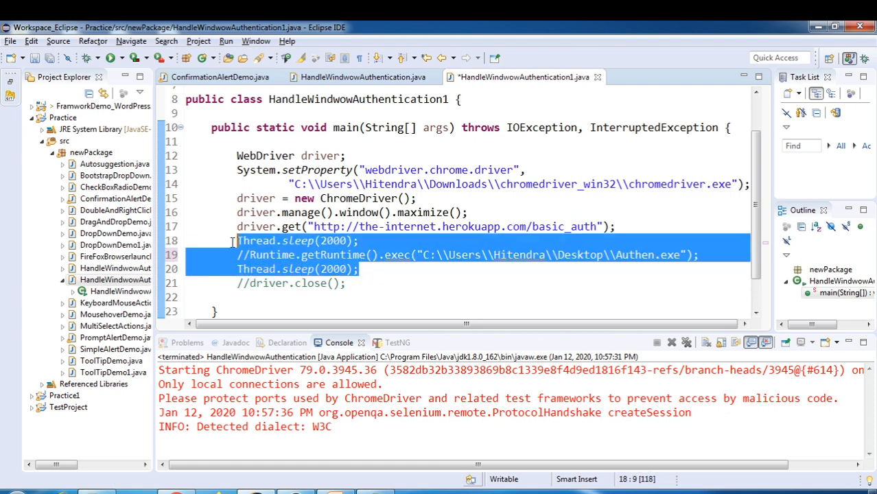
{"action": "key", "text": "Delete"}
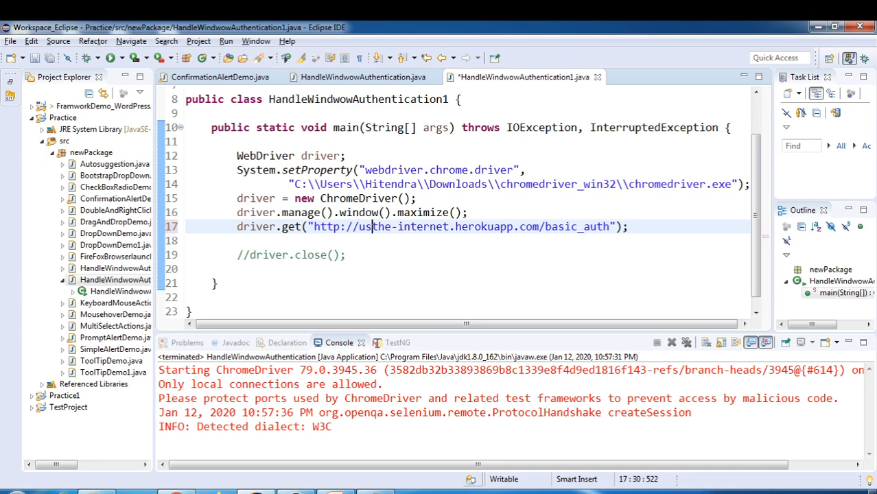
Embed username:password@ credentials into the driver.get basic_auth URL.
{"action": "type", "text": "ername"}
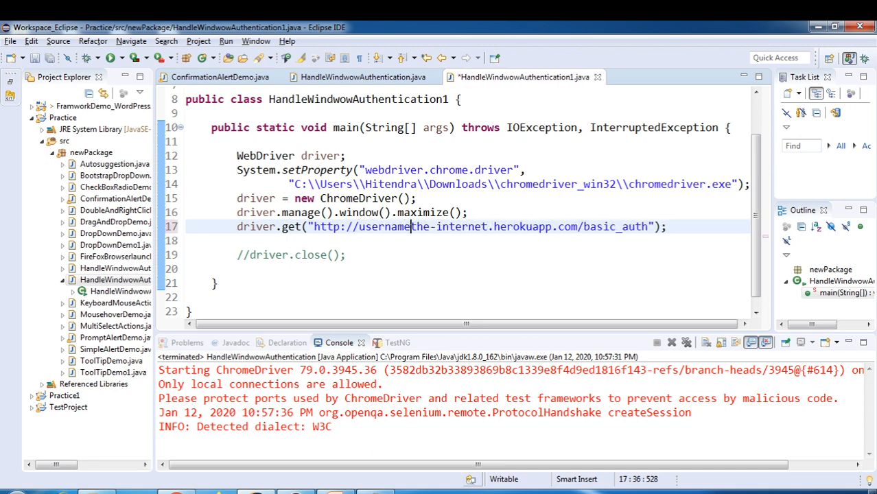
{"action": "type", "text": ":pa"}
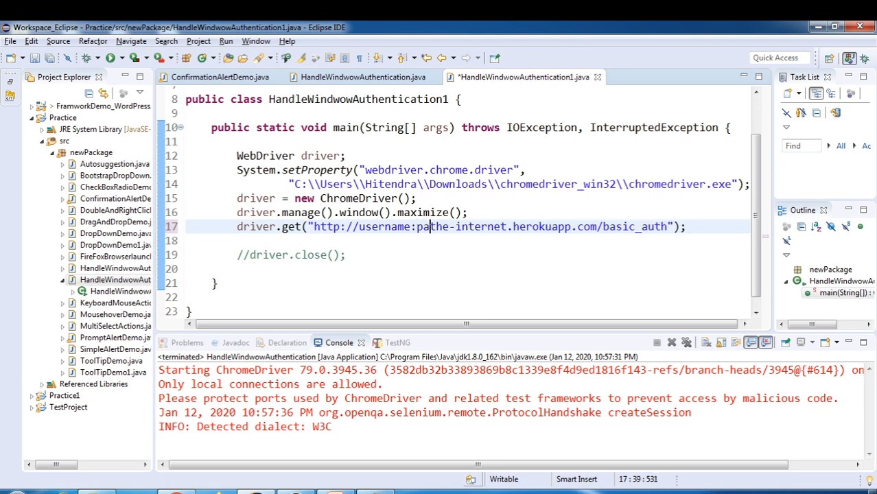
{"action": "type", "text": "ssword@"}
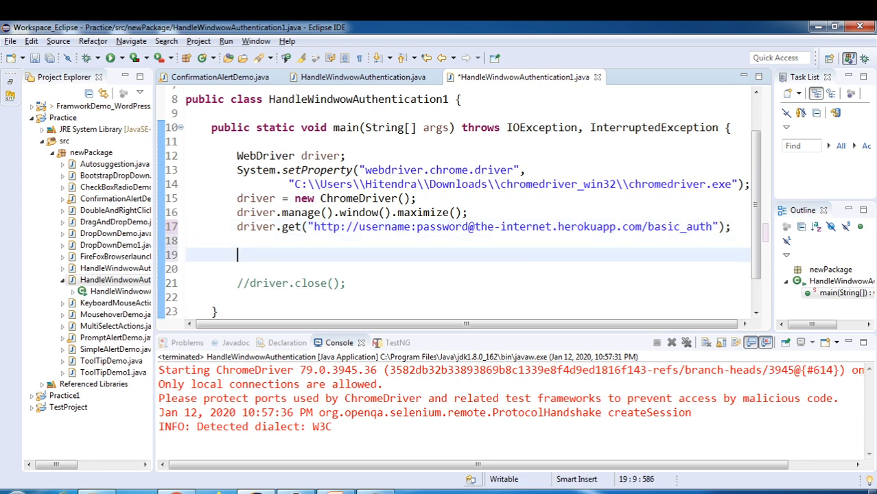
{"action": "left_click", "coordinate": [550, 226]}
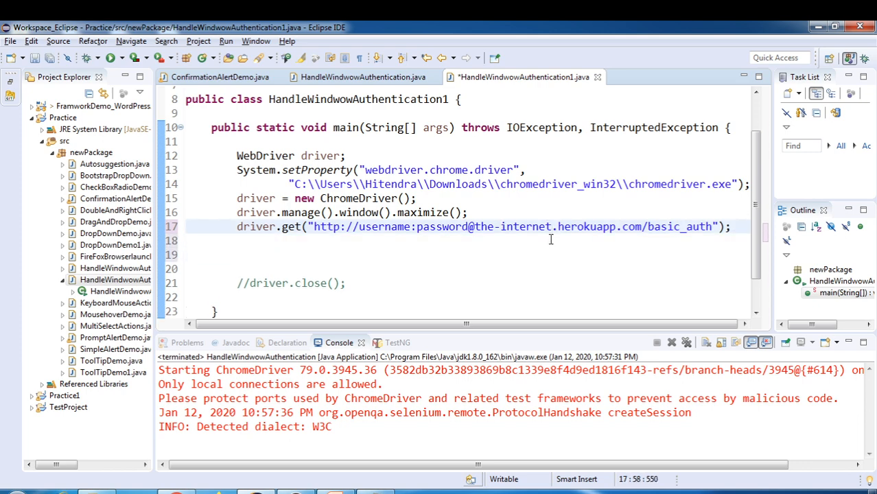
{"action": "left_click", "coordinate": [316, 254]}
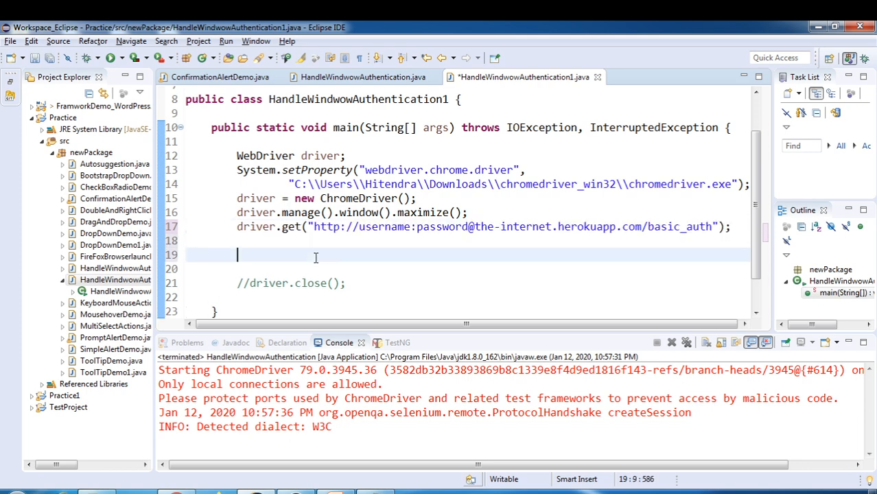
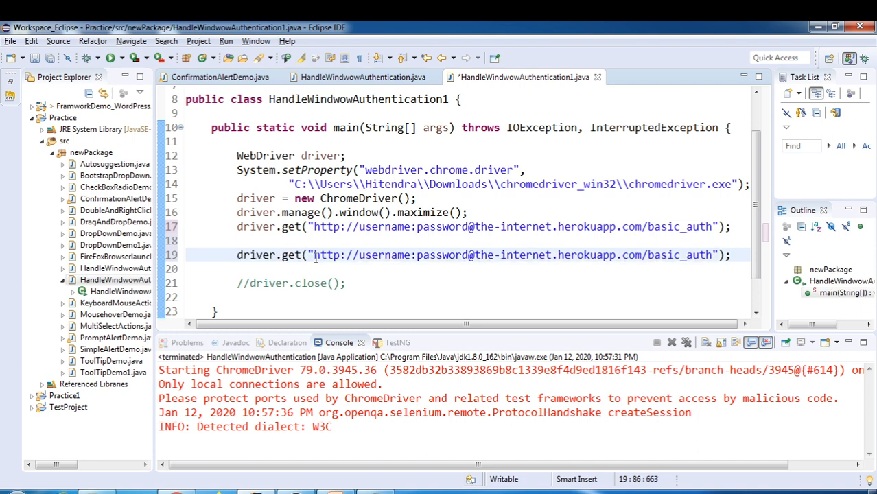
{"action": "mouse_move", "coordinate": [469, 262]}
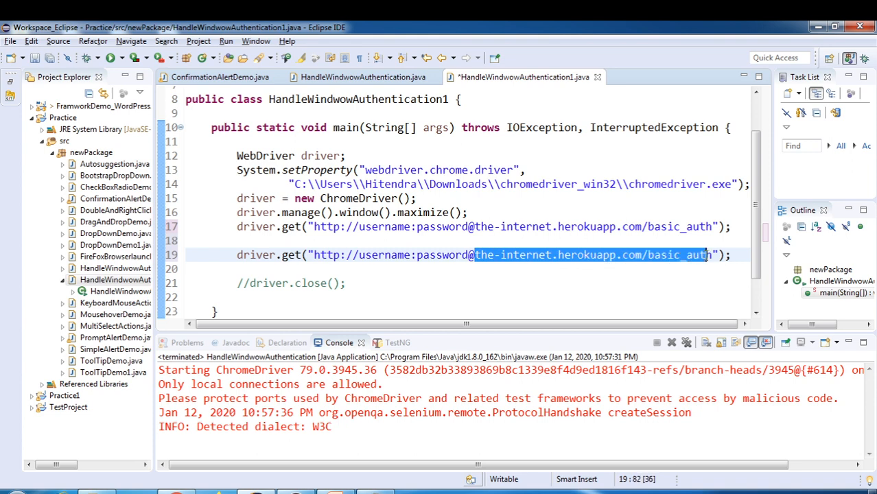
{"action": "type", "text": "test"}
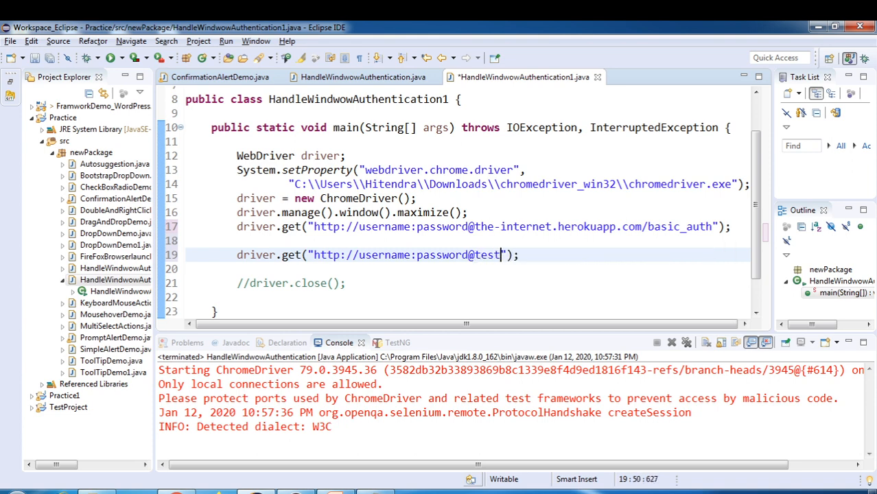
{"action": "type", "text": ".com"}
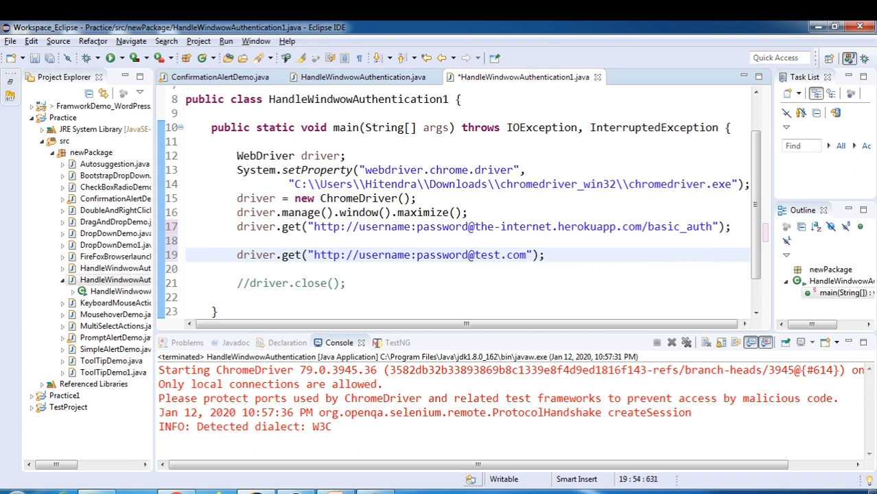
{"action": "left_click", "coordinate": [236, 253]}
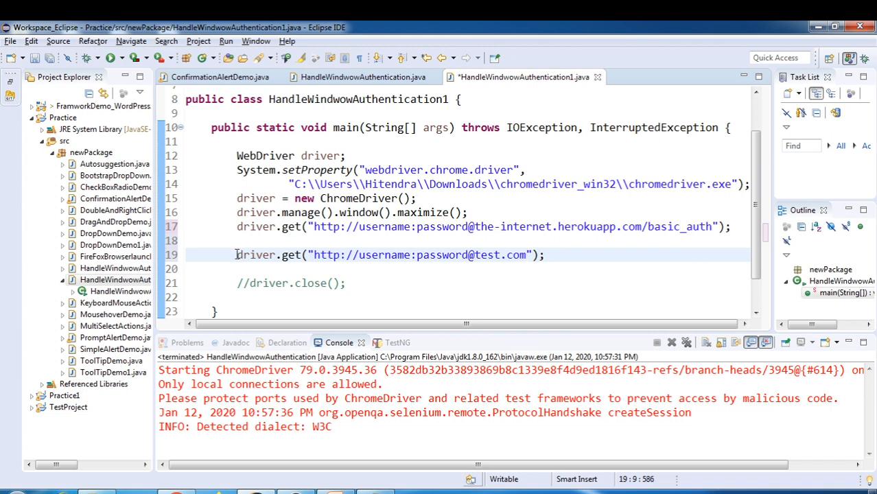
{"action": "key", "text": "ctrl+/"}
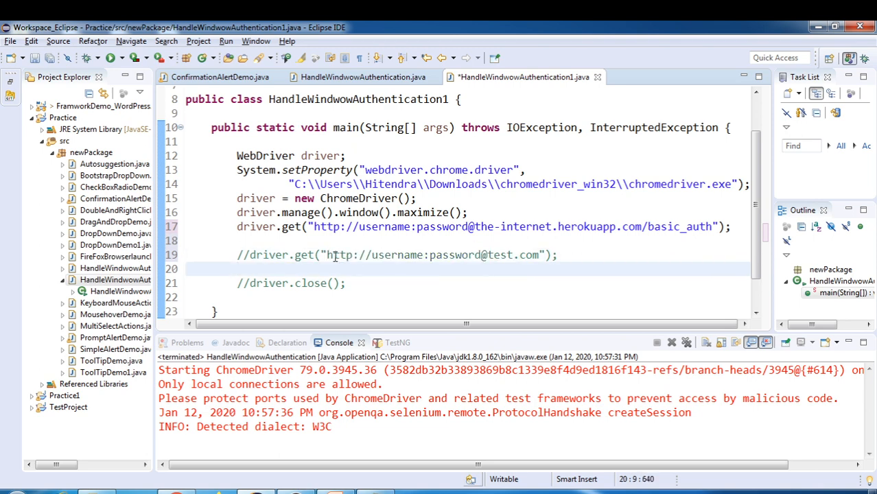
Highlight the http and username:password parts of the example URL while explaining the format.
{"action": "double_click", "coordinate": [335, 254]}
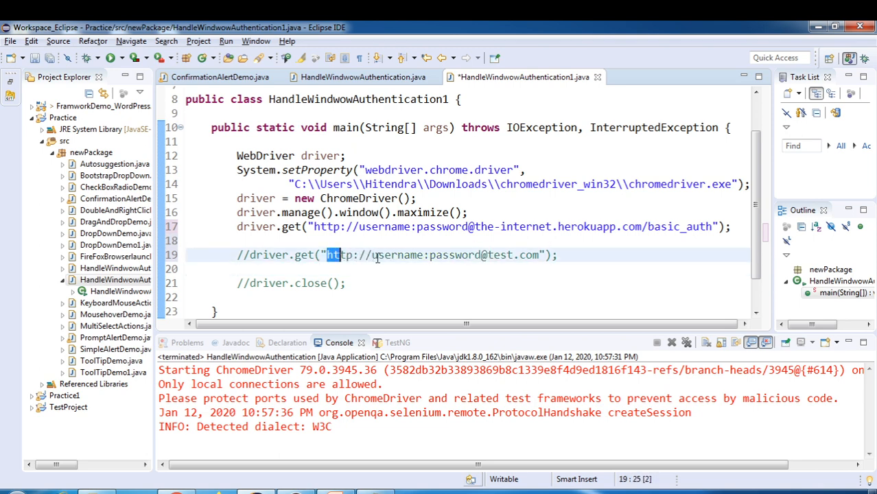
{"action": "left_click", "coordinate": [422, 268]}
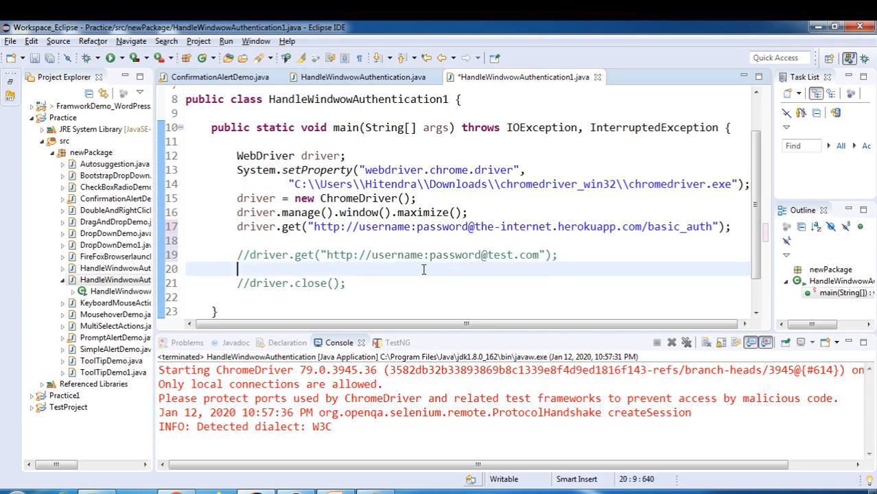
{"action": "mouse_move", "coordinate": [491, 268]}
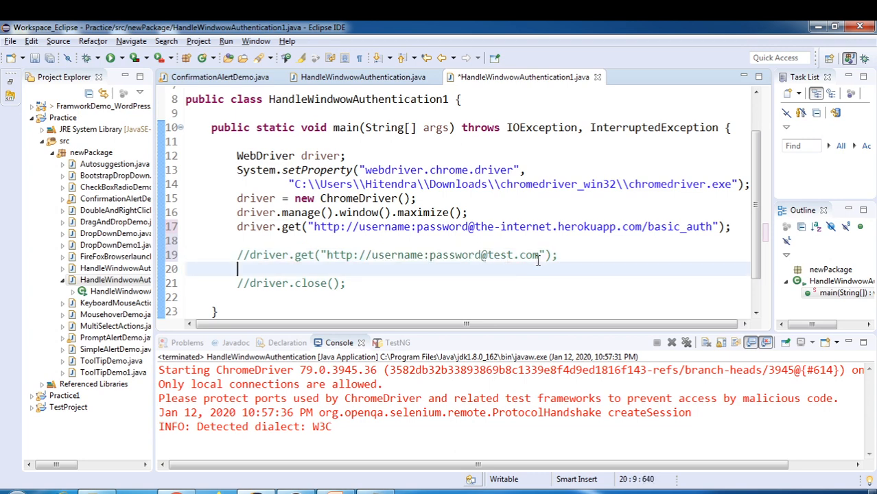
{"action": "double_click", "coordinate": [505, 254]}
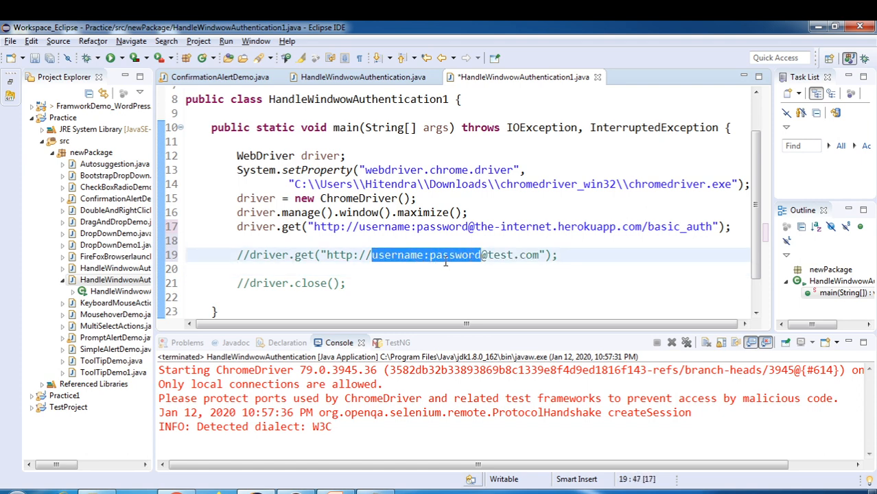
{"action": "mouse_move", "coordinate": [476, 267]}
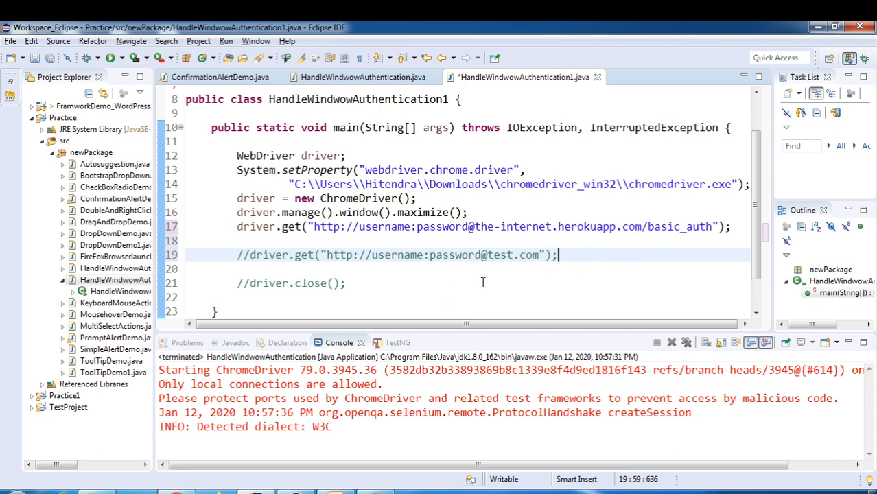
{"action": "left_click", "coordinate": [240, 239]}
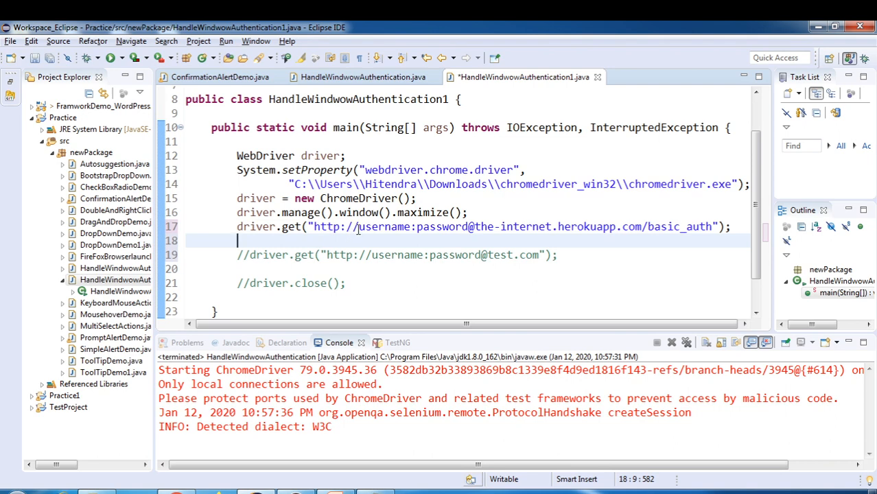
{"action": "double_click", "coordinate": [412, 226]}
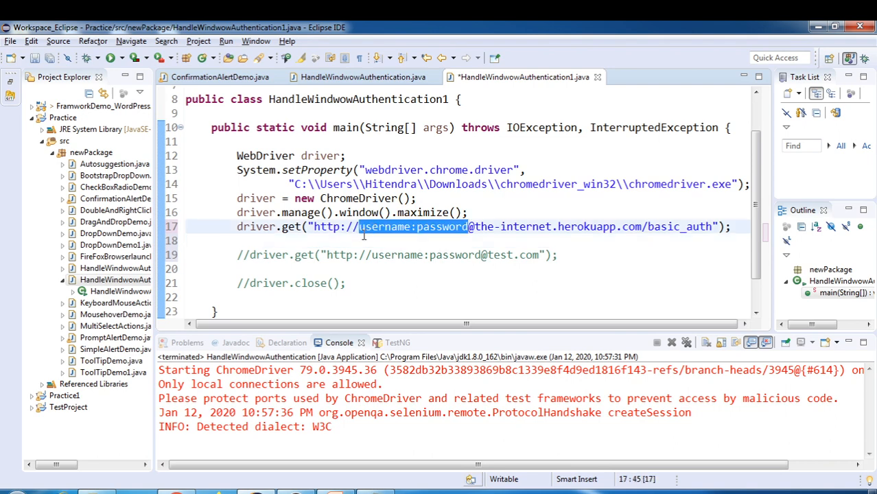
{"action": "left_click", "coordinate": [401, 227]}
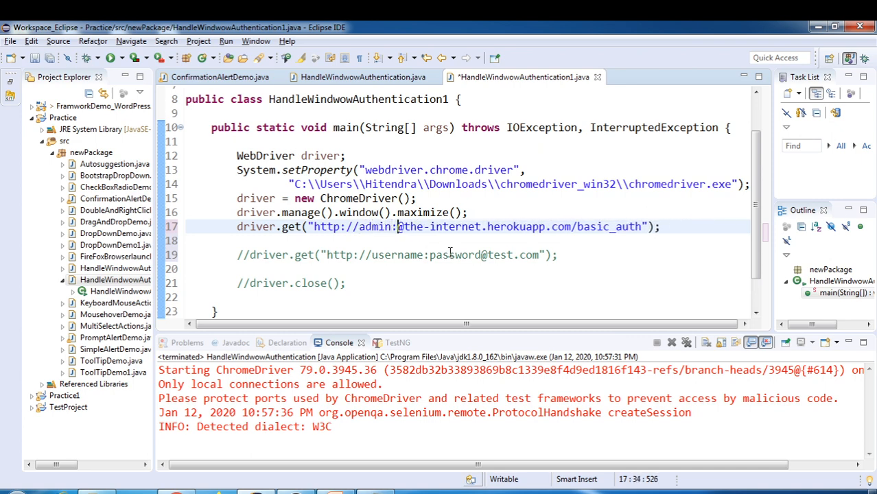
{"action": "type", "text": "admin"}
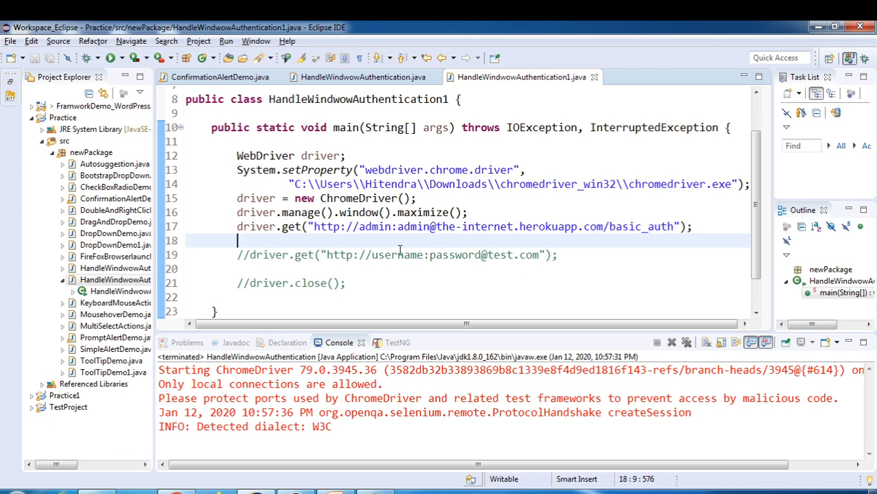
Run the class as a Java Application so Chrome logs straight into the Basic Auth page.
{"action": "right_click", "coordinate": [401, 250]}
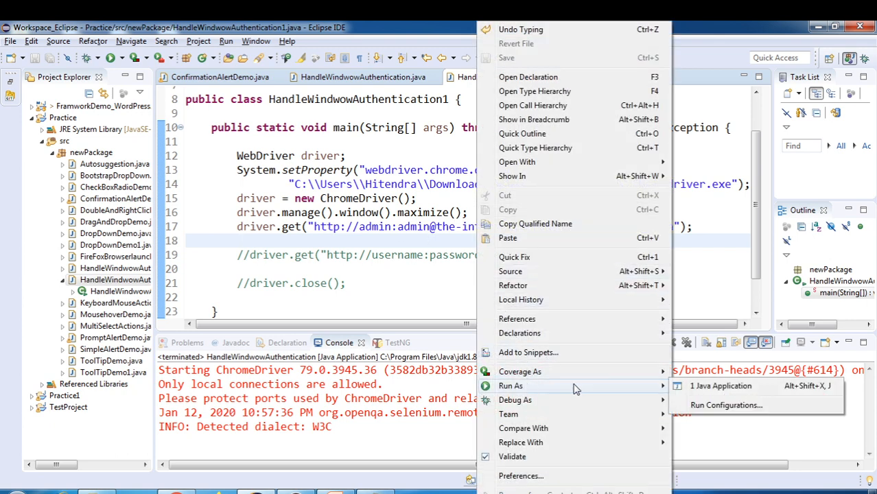
{"action": "left_click", "coordinate": [720, 386]}
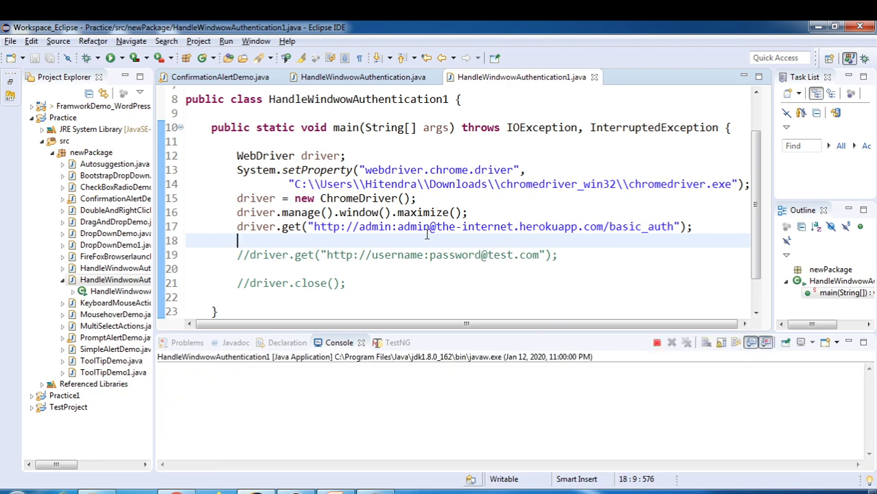
{"action": "left_click", "coordinate": [110, 57]}
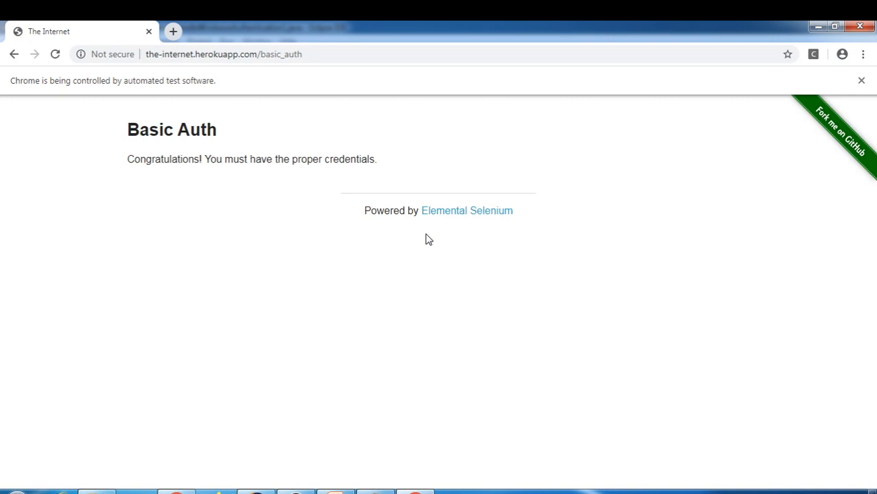
{"action": "mouse_move", "coordinate": [288, 175]}
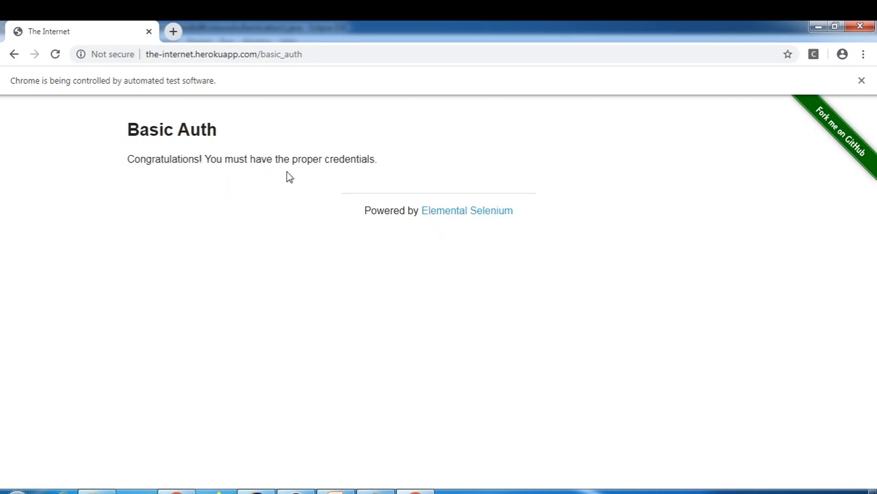
{"action": "mouse_move", "coordinate": [861, 27]}
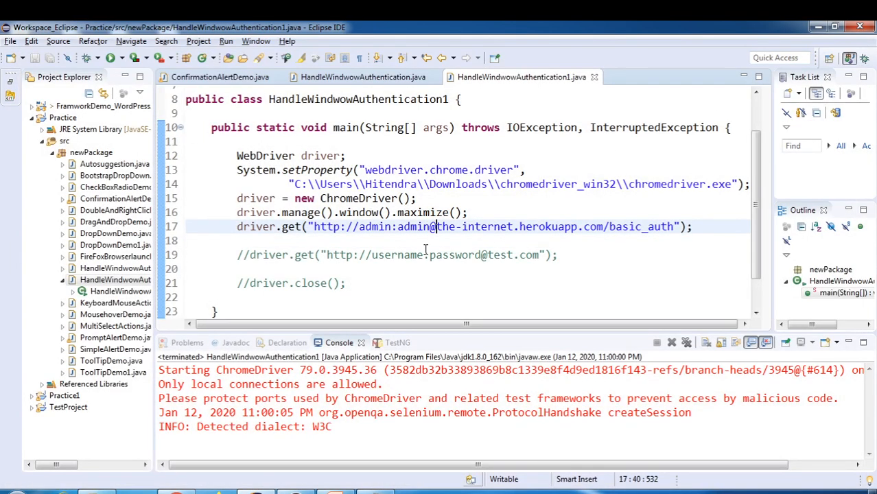
{"action": "mouse_move", "coordinate": [362, 76]}
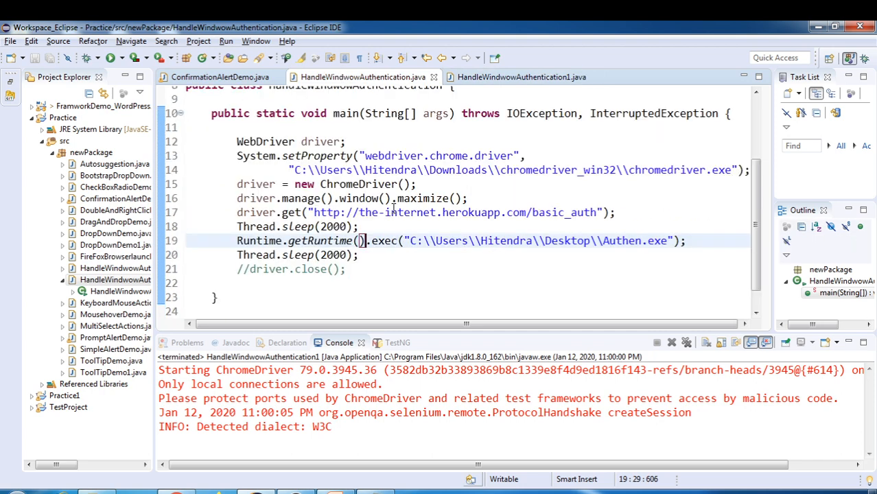
{"action": "left_click", "coordinate": [519, 76]}
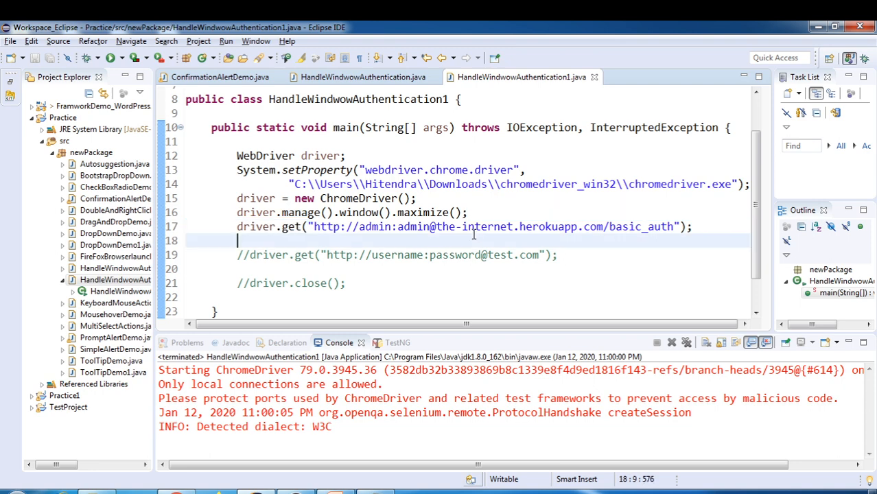
{"action": "scroll", "scroll_direction": "up", "scroll_amount": 3}
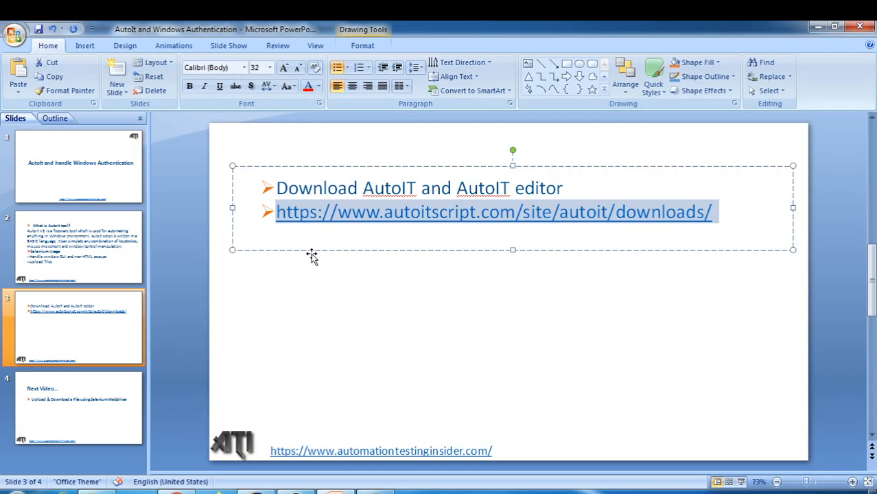
{"action": "left_click", "coordinate": [77, 247]}
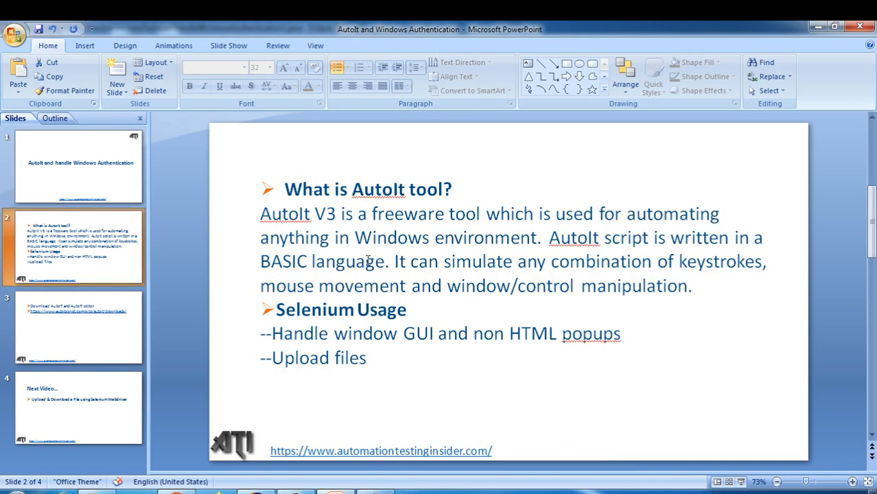
{"action": "left_click", "coordinate": [77, 326]}
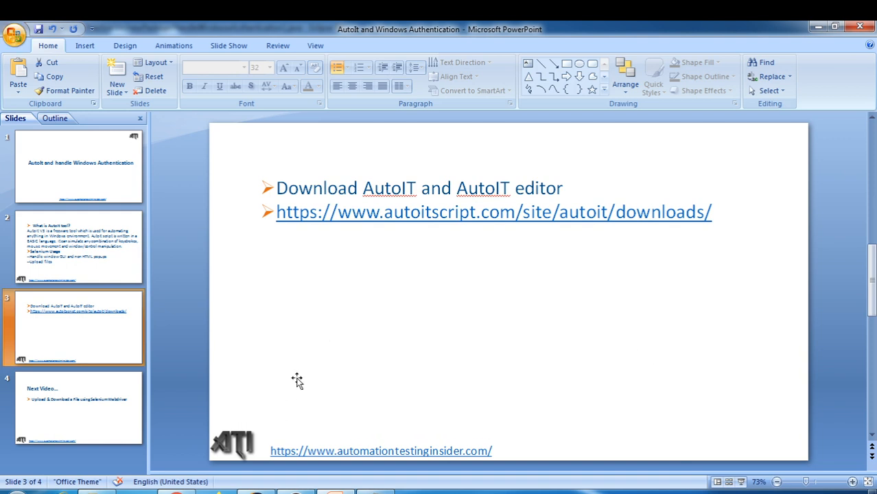
{"action": "mouse_move", "coordinate": [288, 401]}
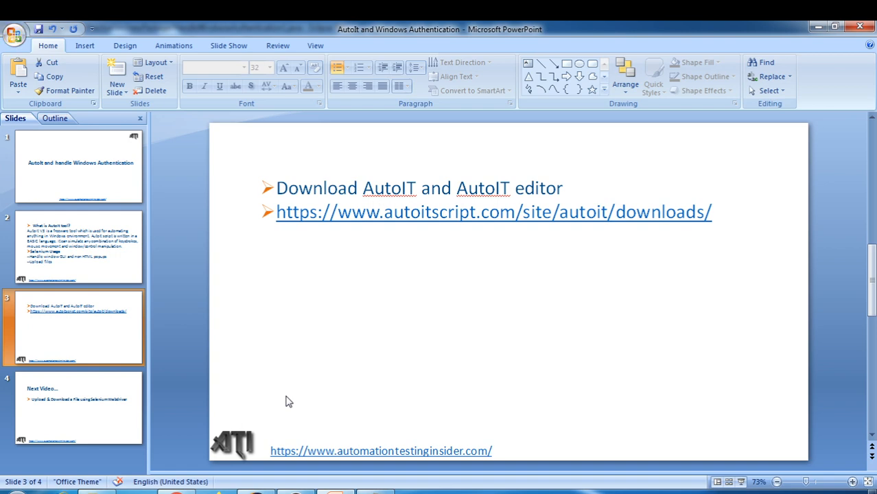
{"action": "mouse_move", "coordinate": [299, 427]}
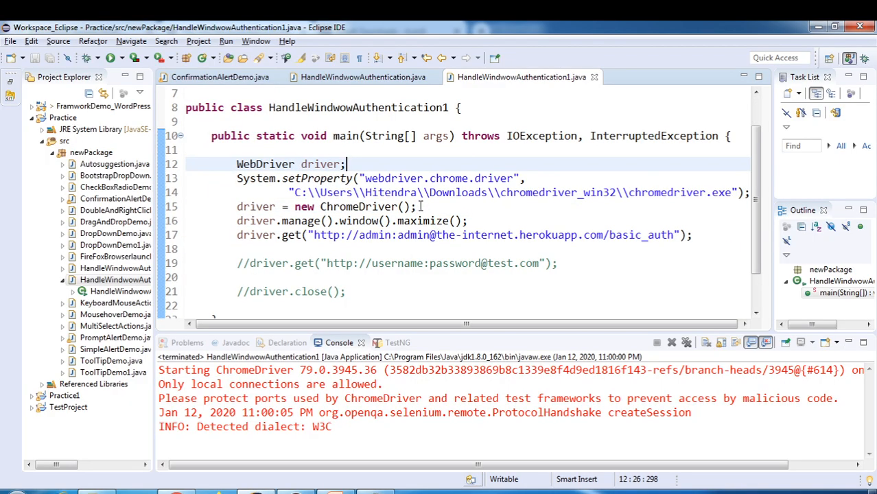
{"action": "scroll", "scroll_direction": "down", "scroll_amount": 3}
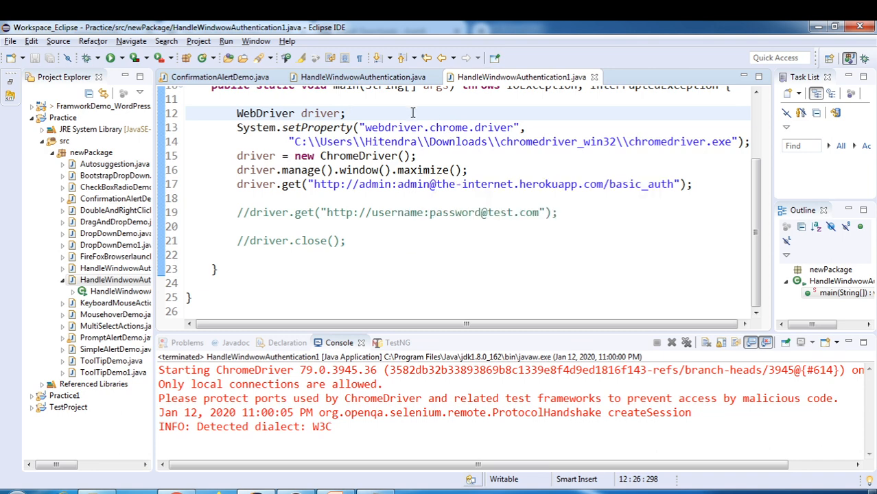
{"action": "left_click", "coordinate": [236, 197]}
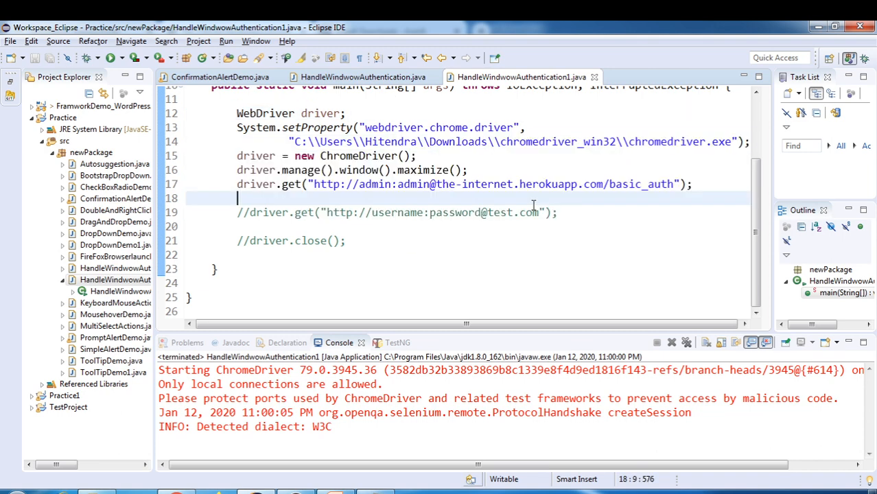
{"action": "left_click", "coordinate": [418, 211]}
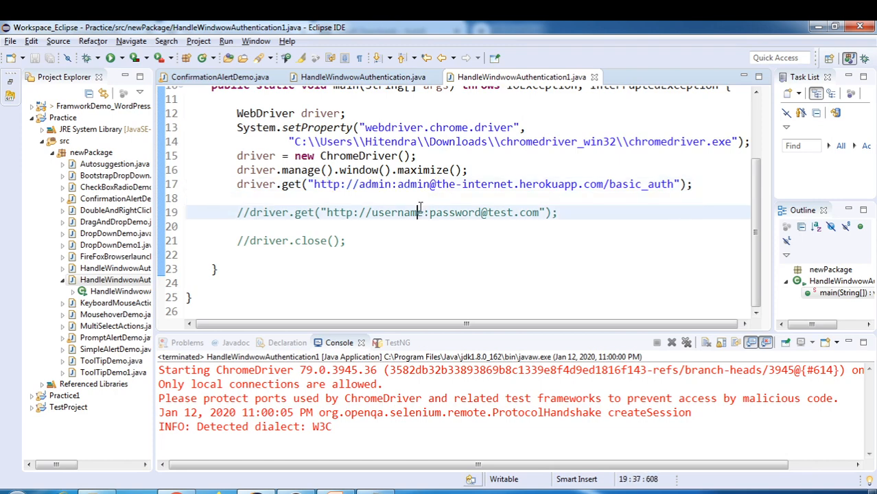